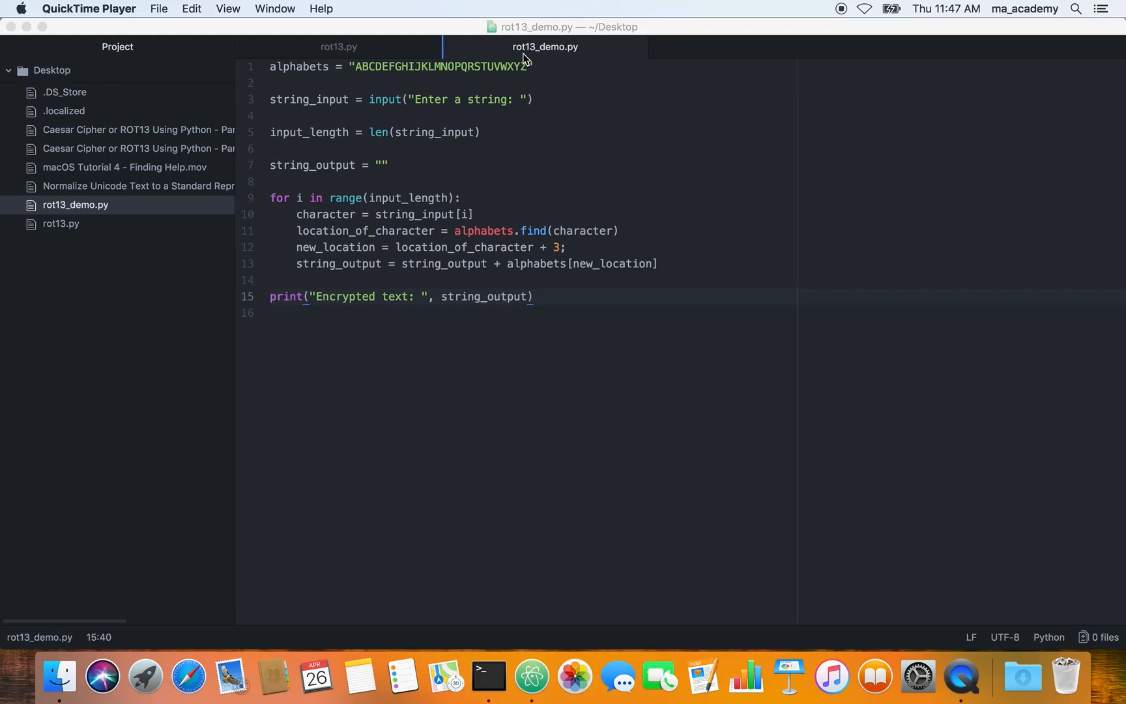
mouse_move(480, 181)
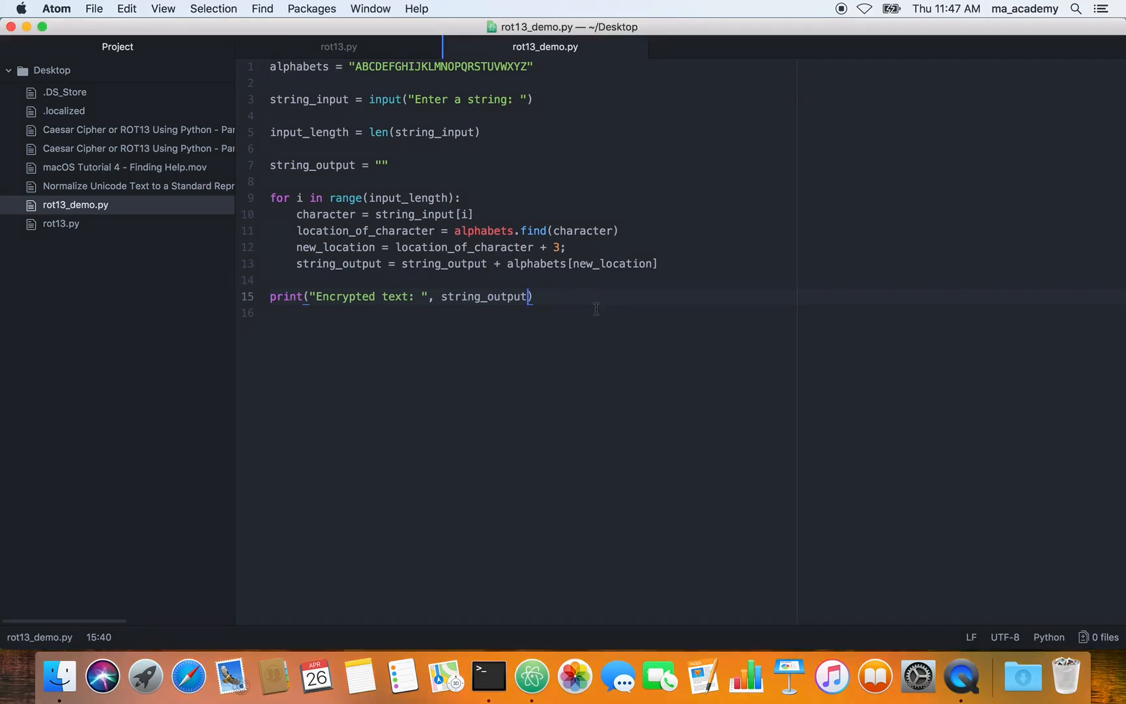
Step: Run python3 rot13_demo.py in Terminal and encrypt ABC, getting DEF
click(480, 676)
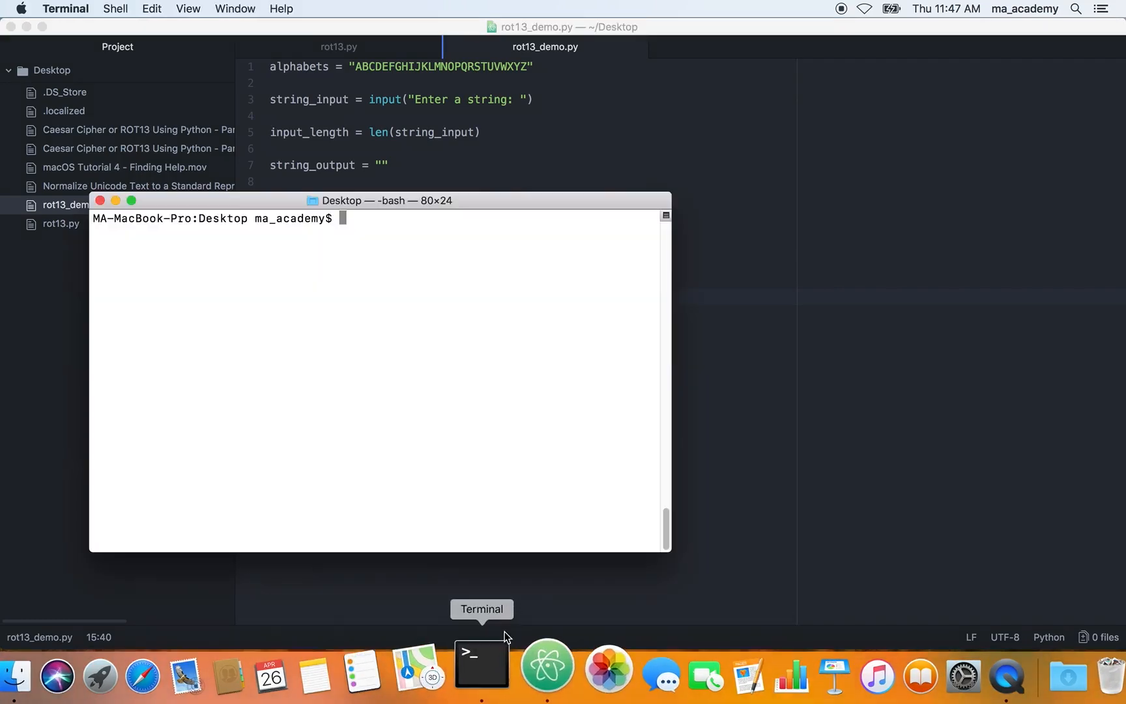
mouse_move(872, 339)
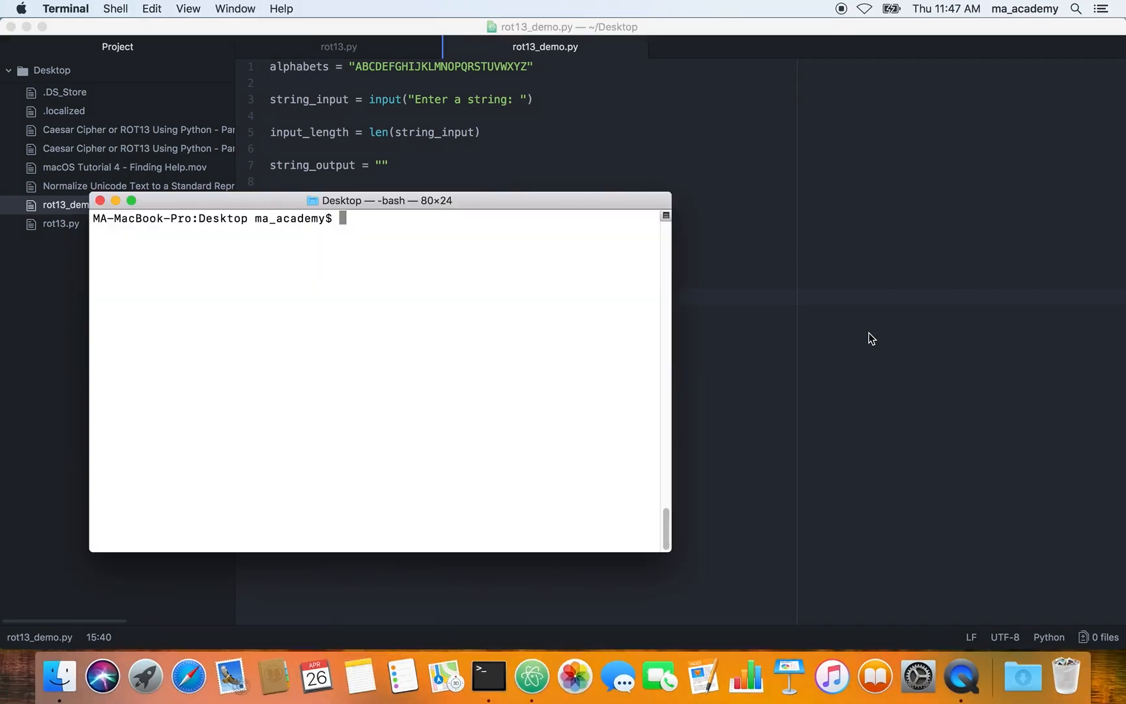
text(py)
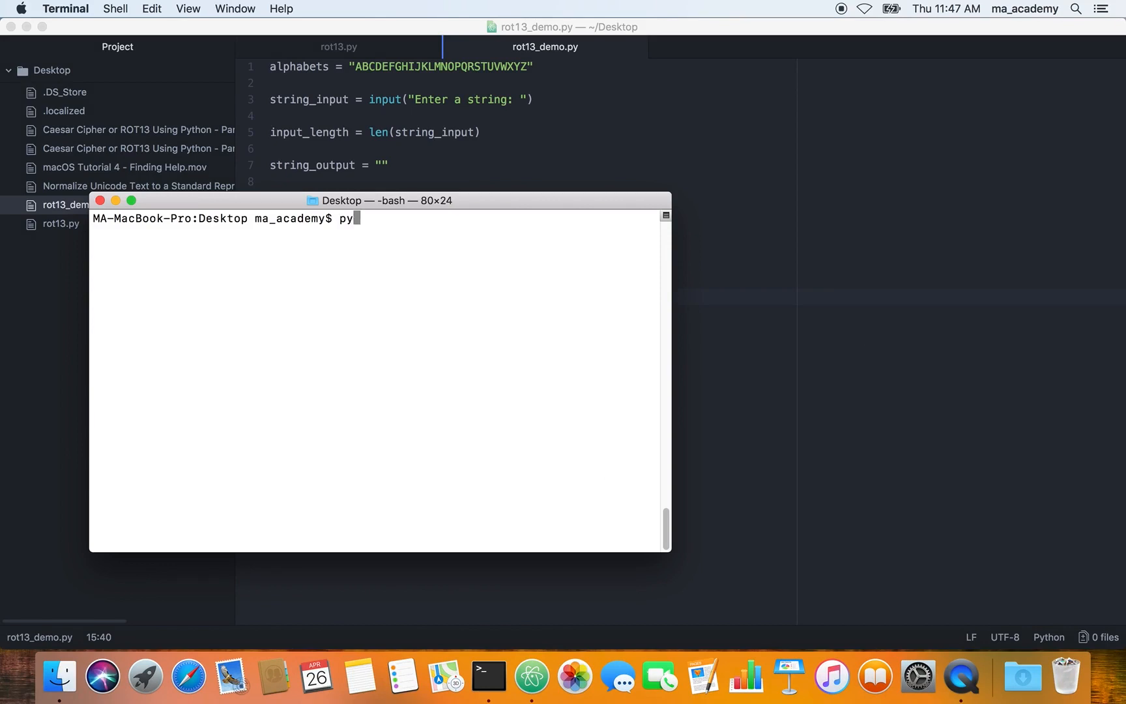
text(thon3 ro)
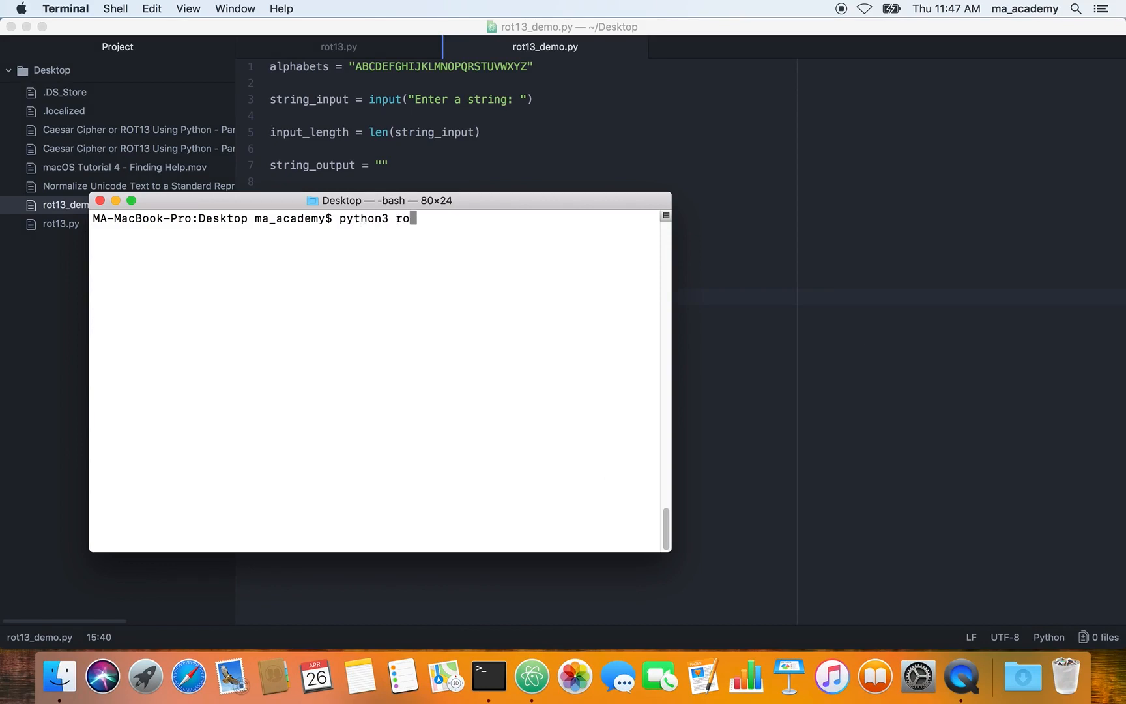
key(Return)
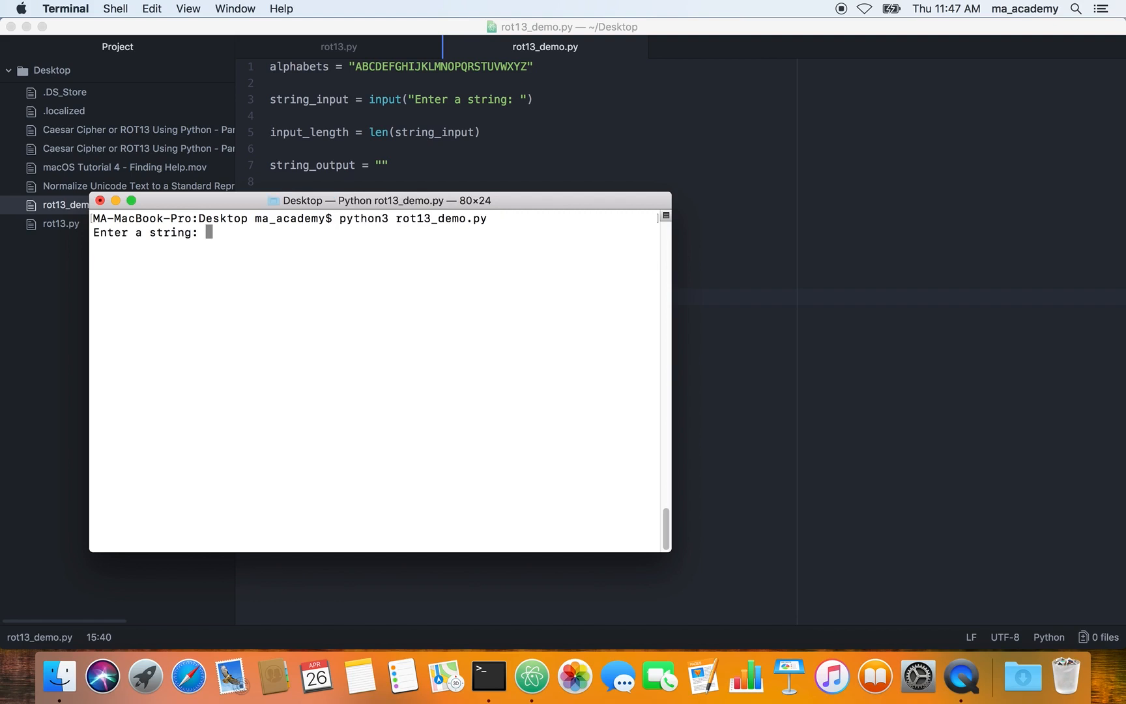
text(ABC)
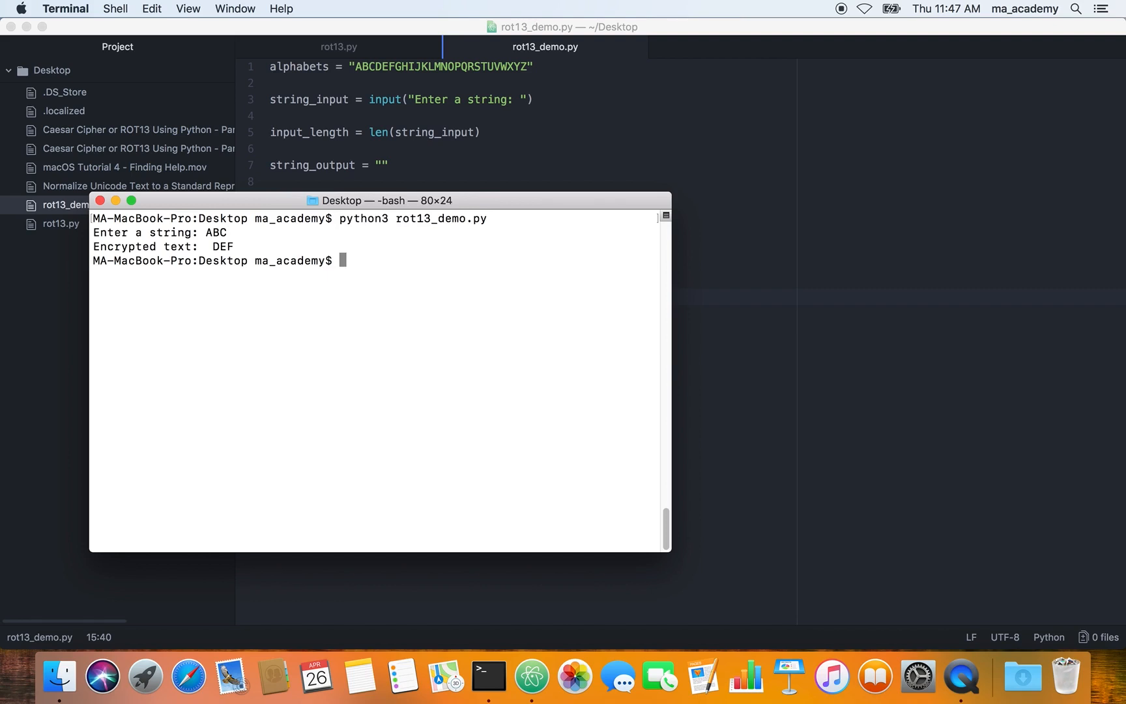
mouse_move(752, 380)
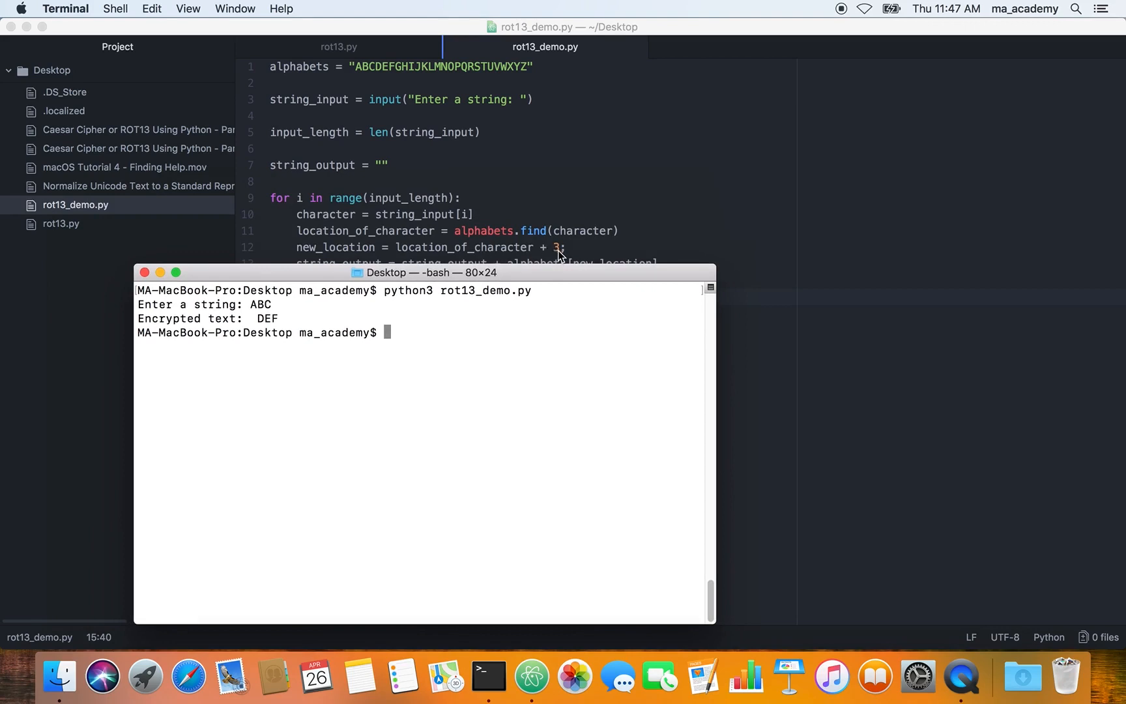
mouse_move(253, 304)
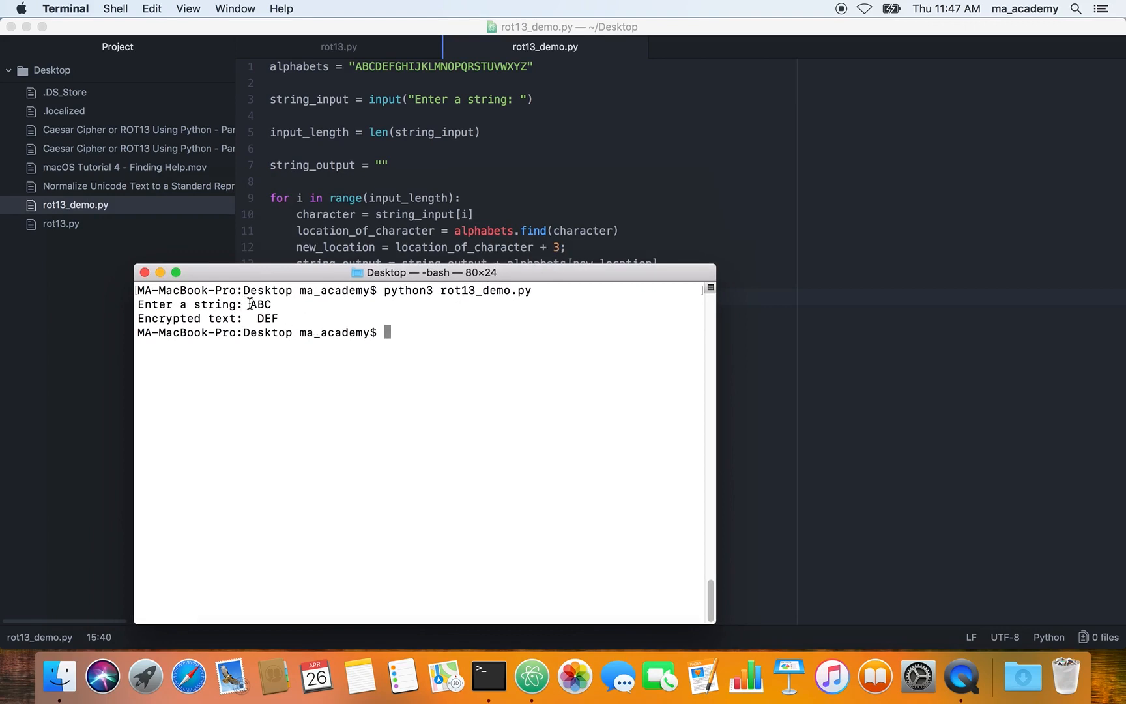
mouse_move(268, 319)
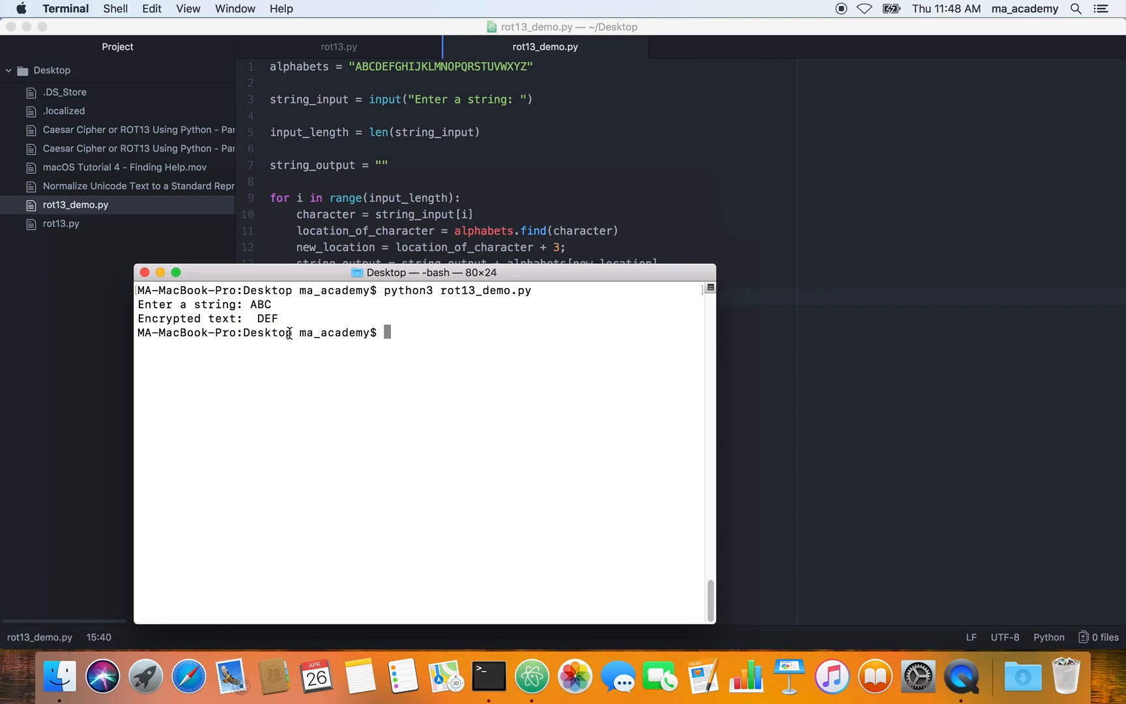
mouse_move(268, 318)
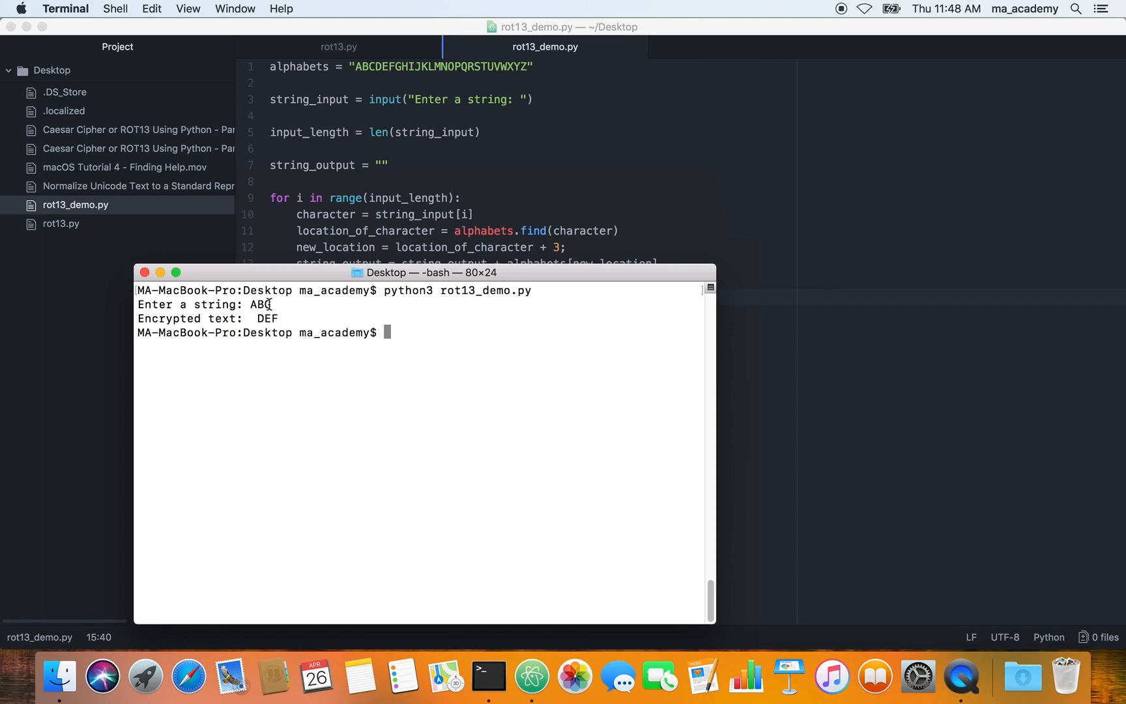
mouse_move(268, 311)
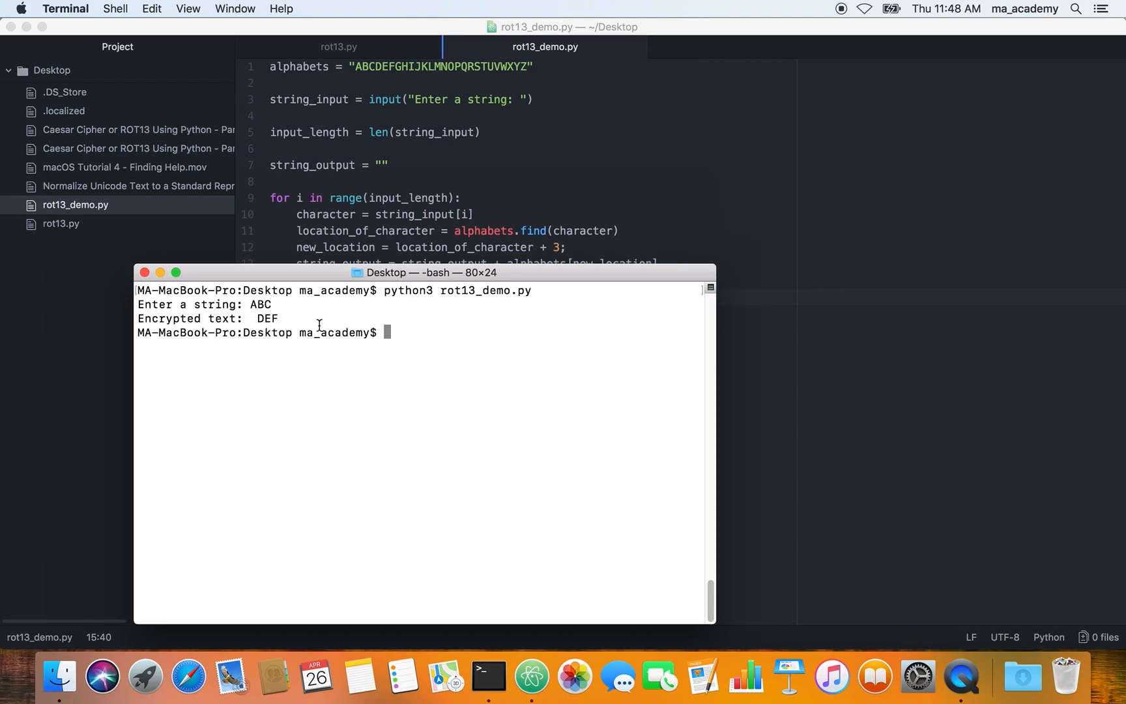
mouse_move(301, 291)
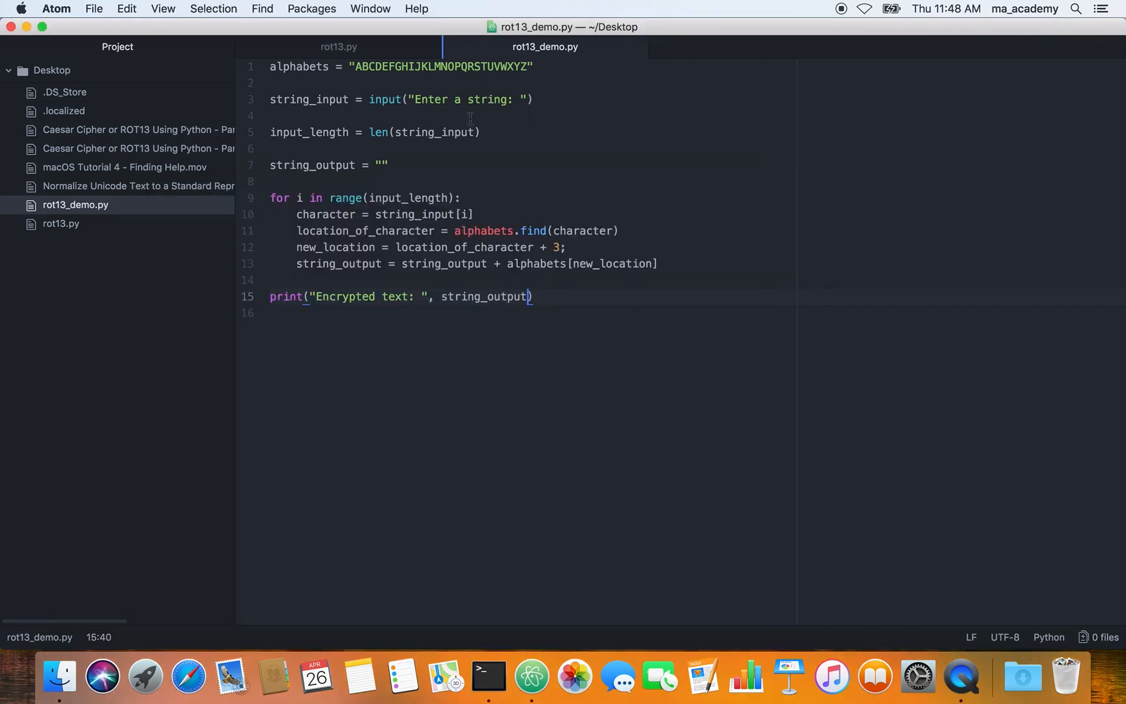
click(532, 99)
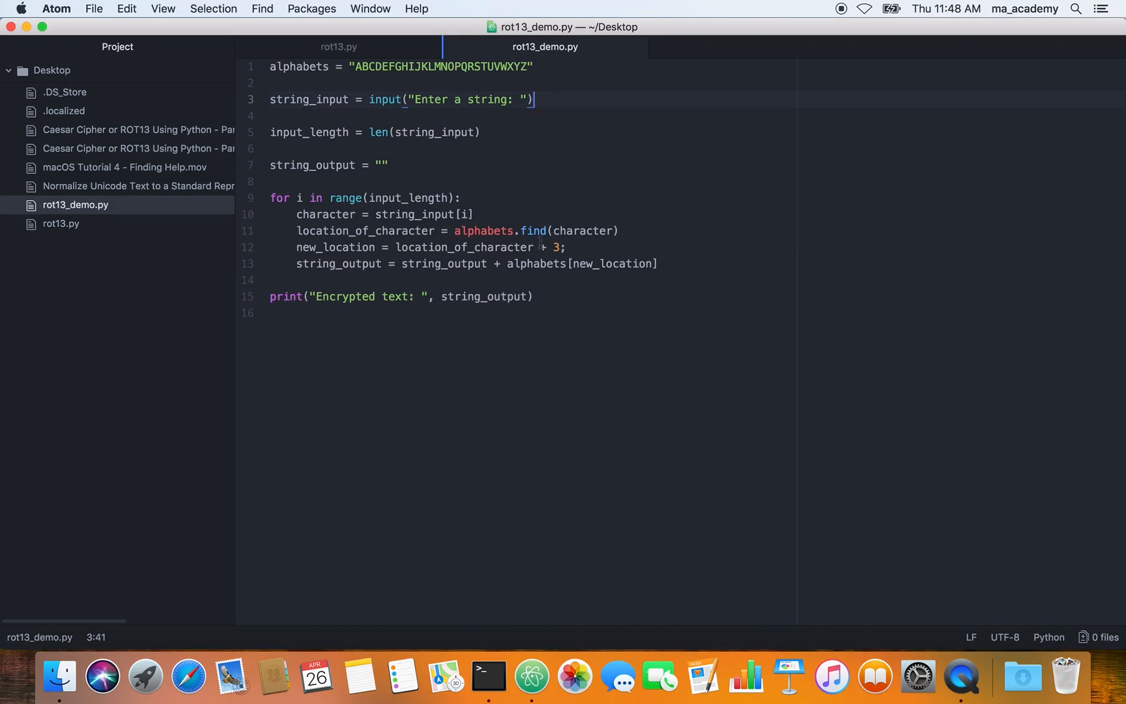
click(567, 247)
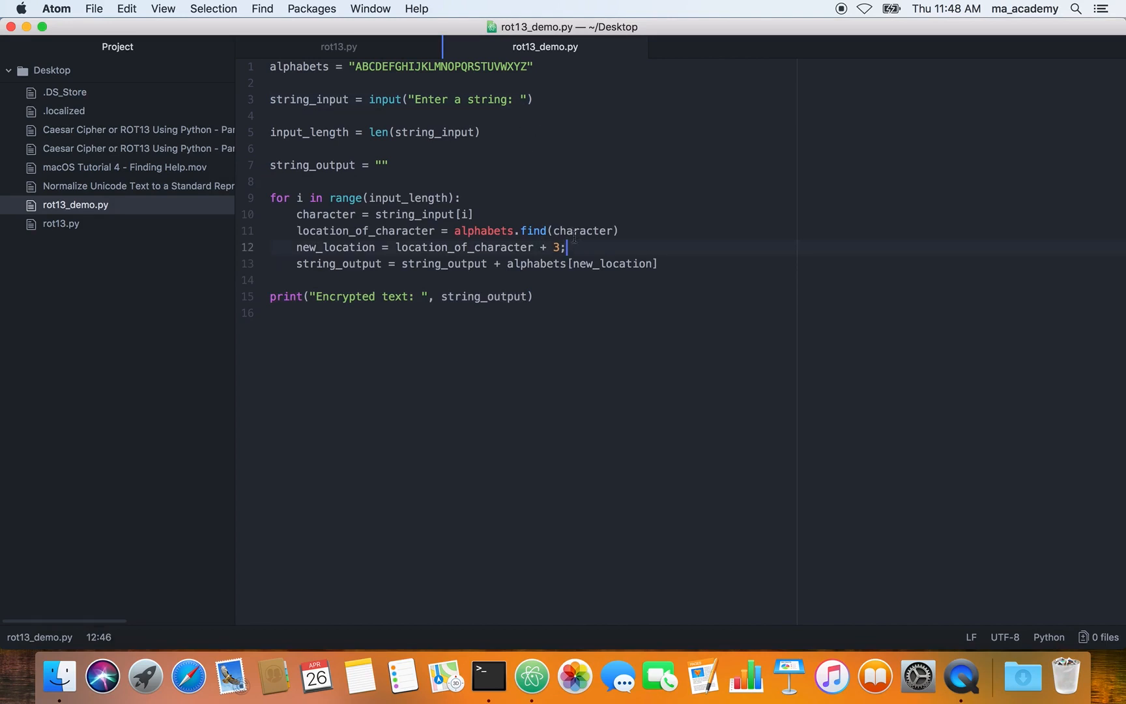
mouse_move(571, 202)
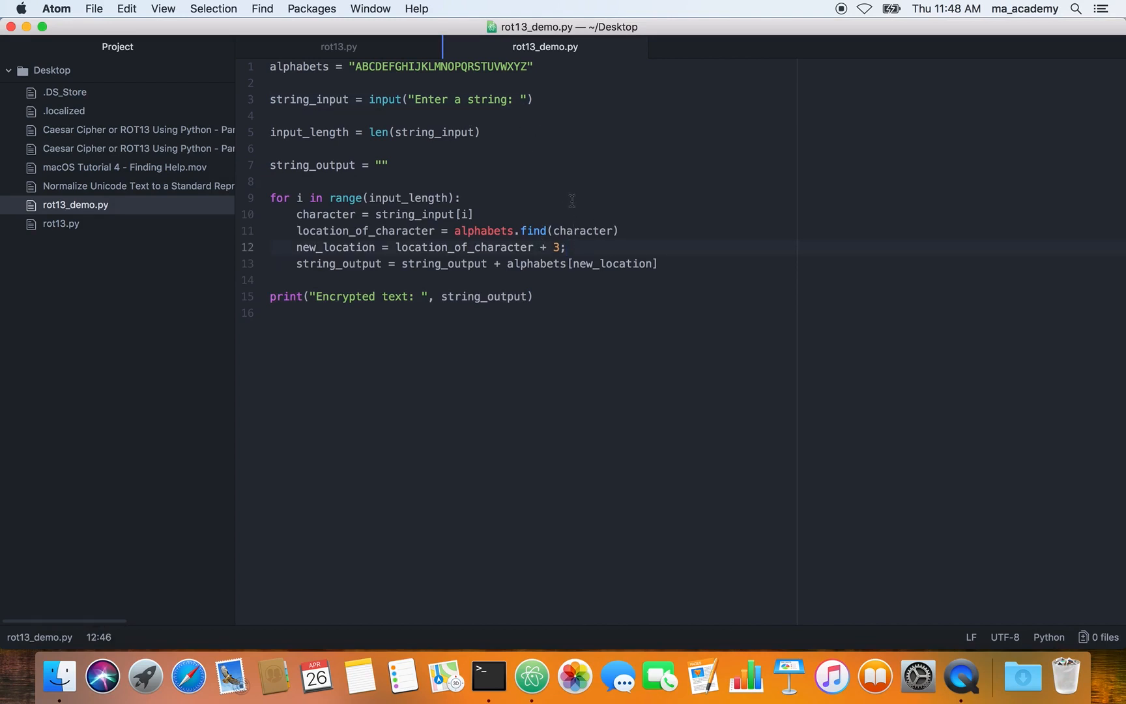
click(566, 247)
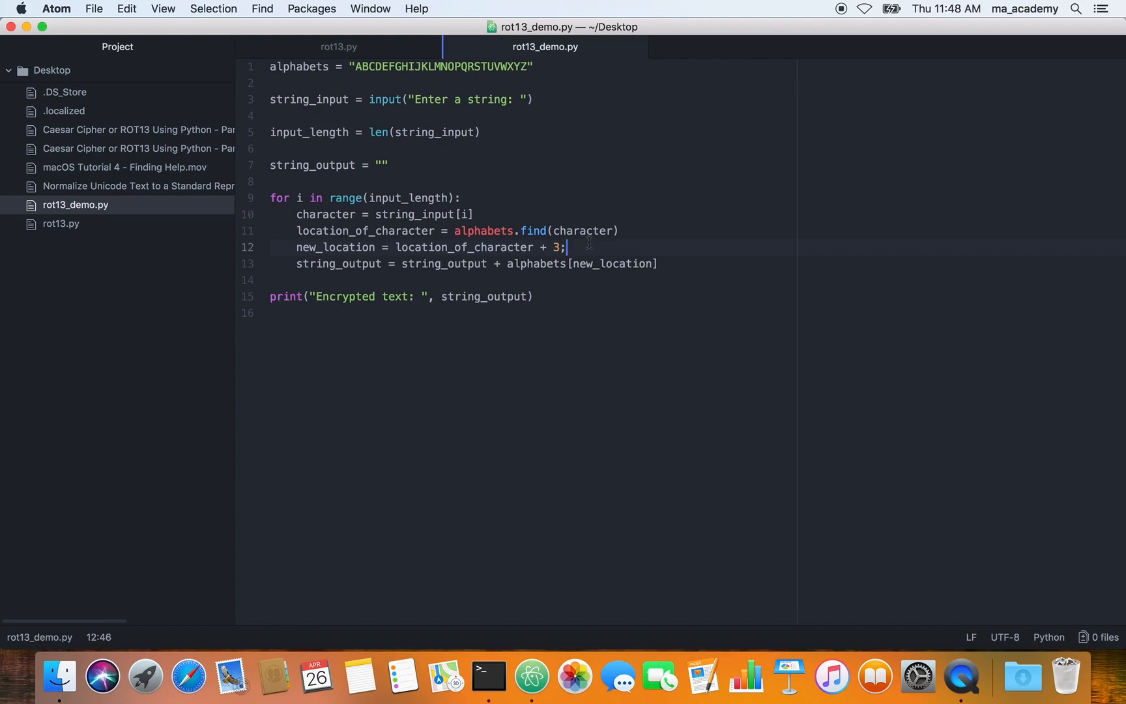
mouse_move(583, 247)
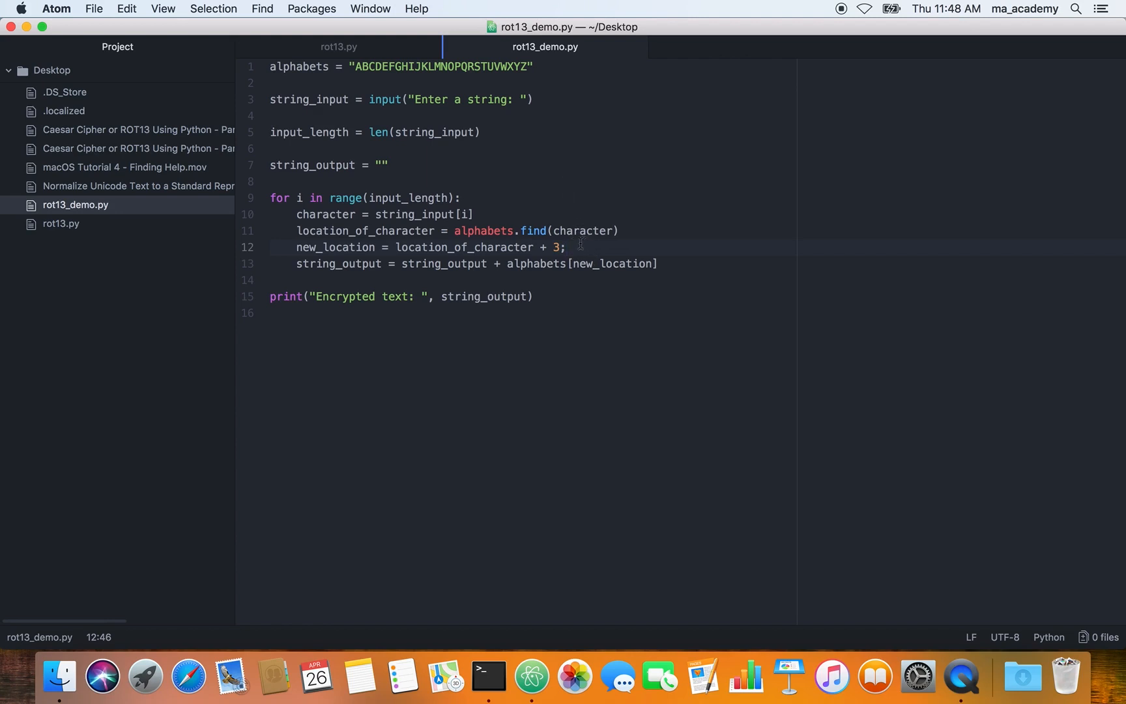
click(554, 247)
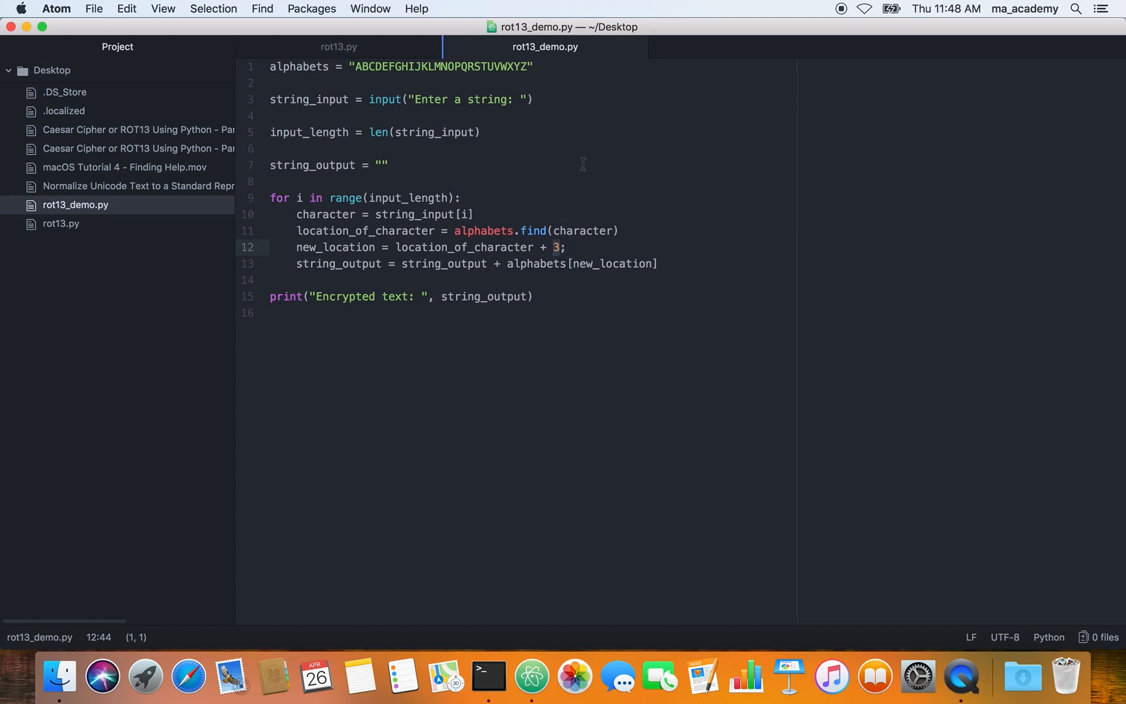
click(530, 99)
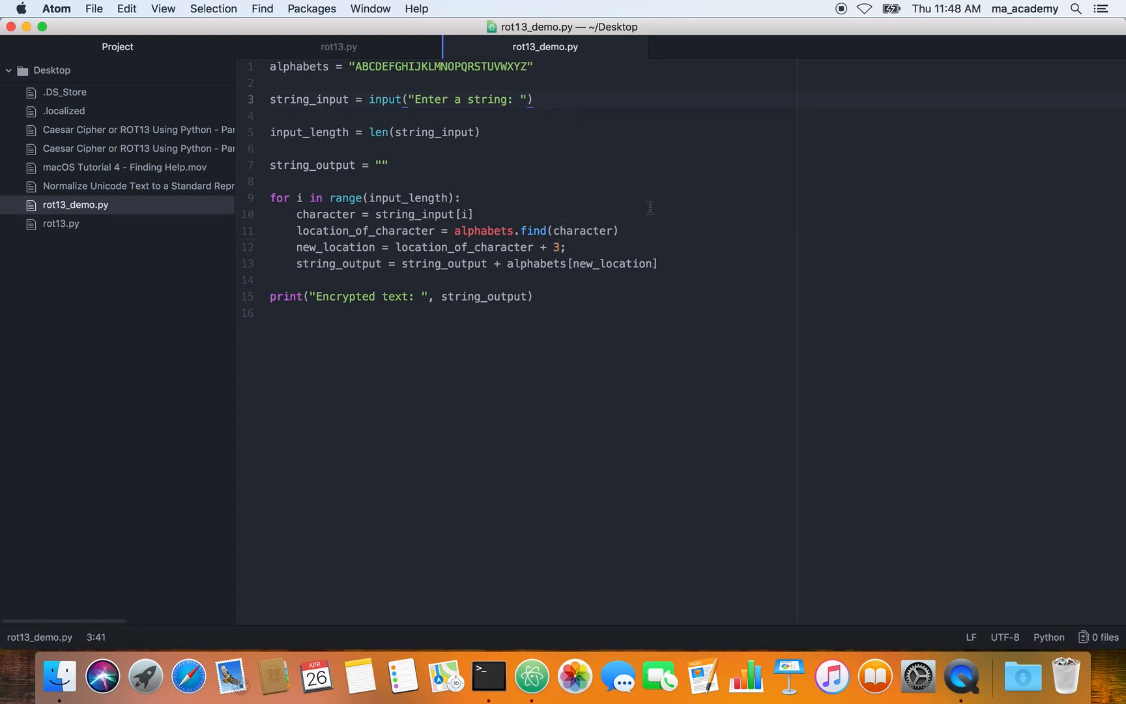
click(533, 99)
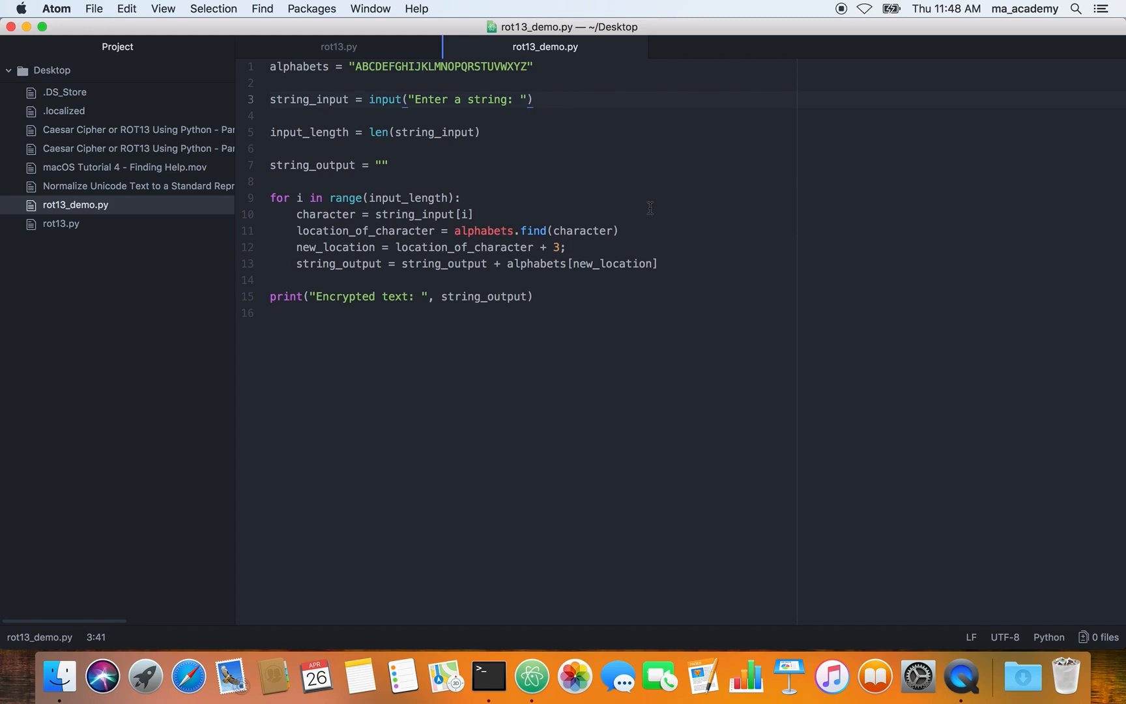
click(533, 99)
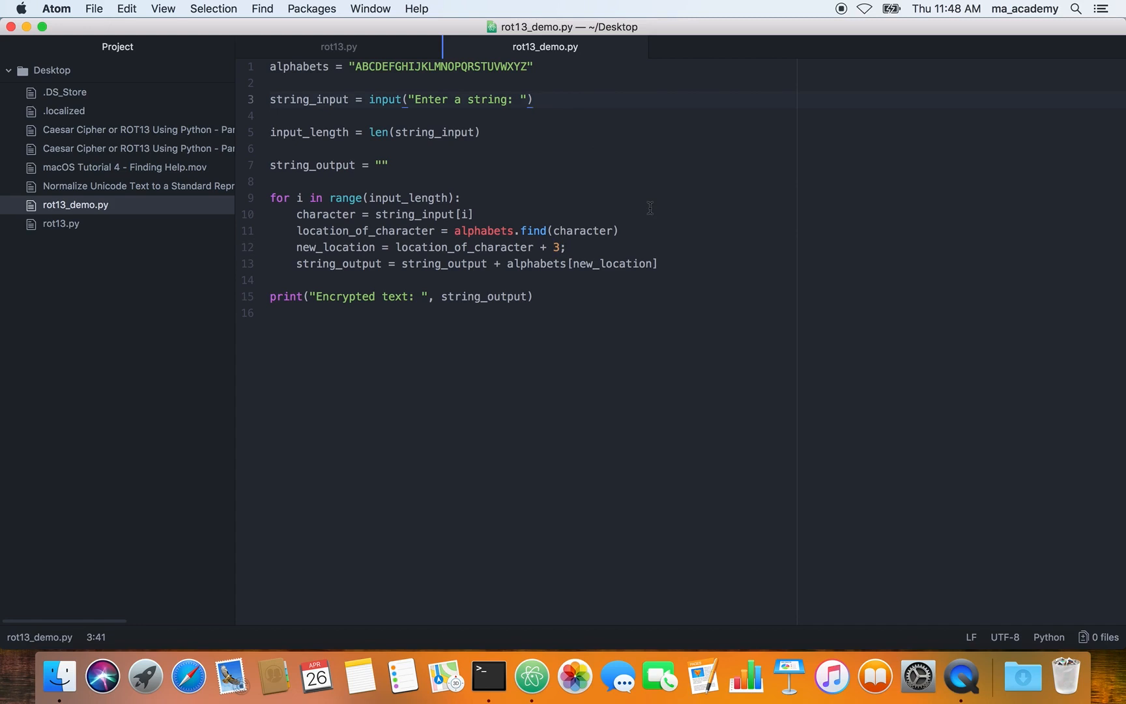
click(532, 99)
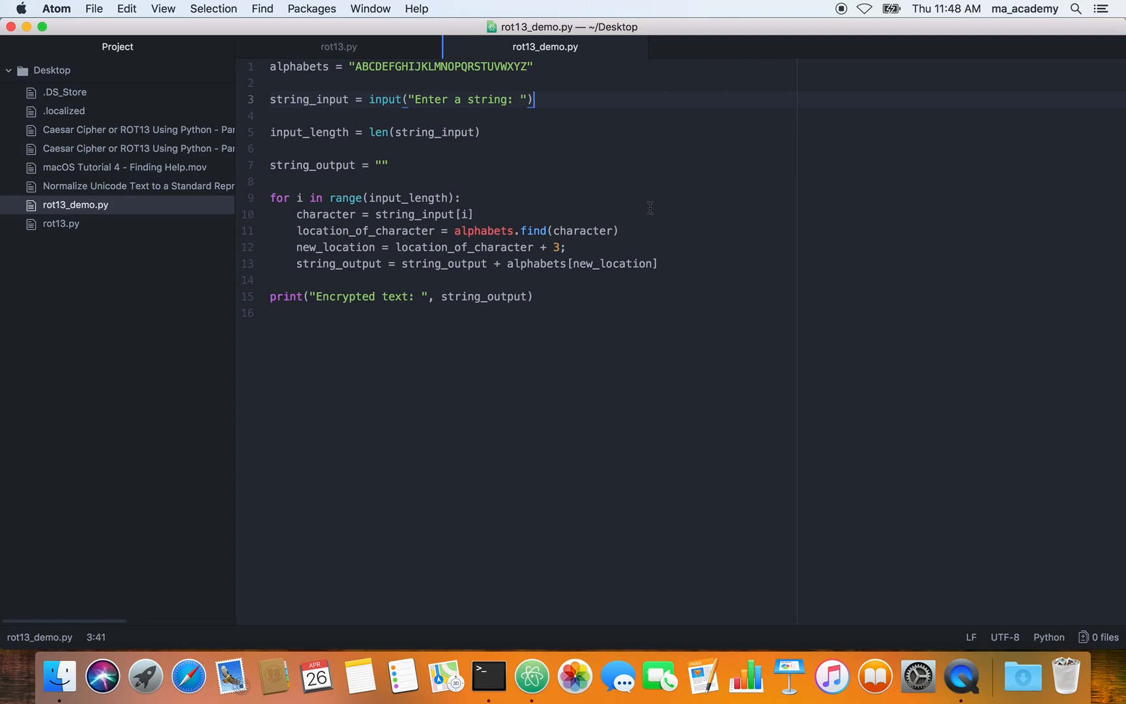
Step: Insert a new line reading 'shift_input =' on line 4, below string_input
key(Return)
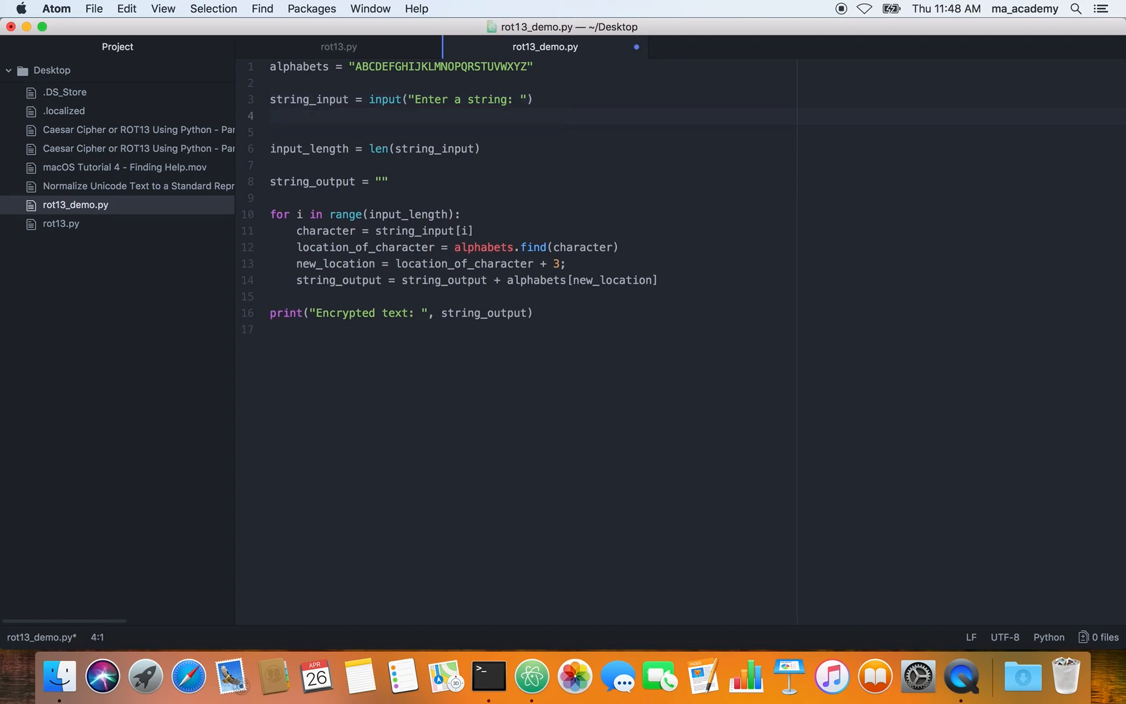
text(shift_)
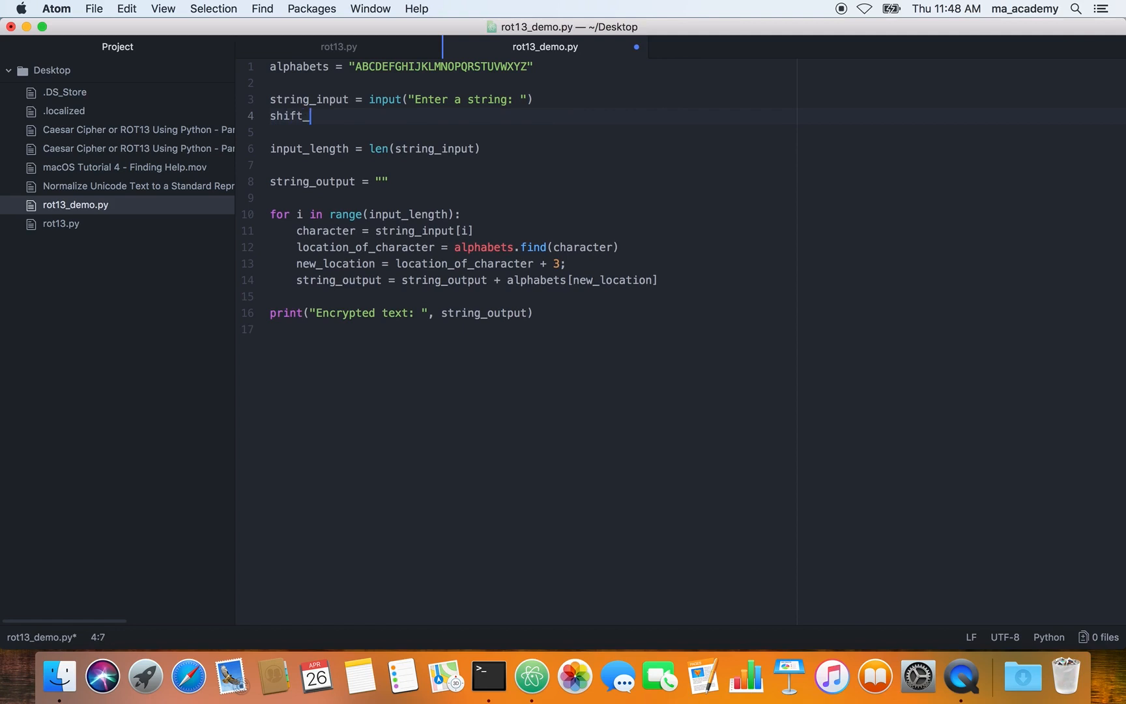
text(input =)
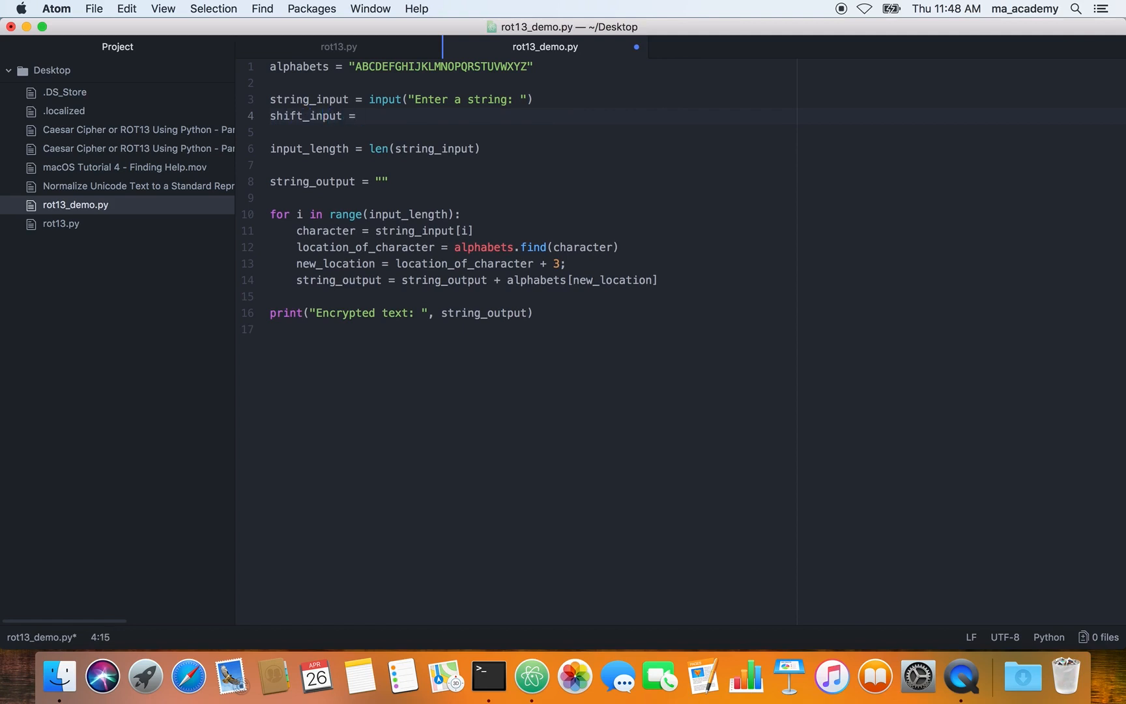
click(361, 115)
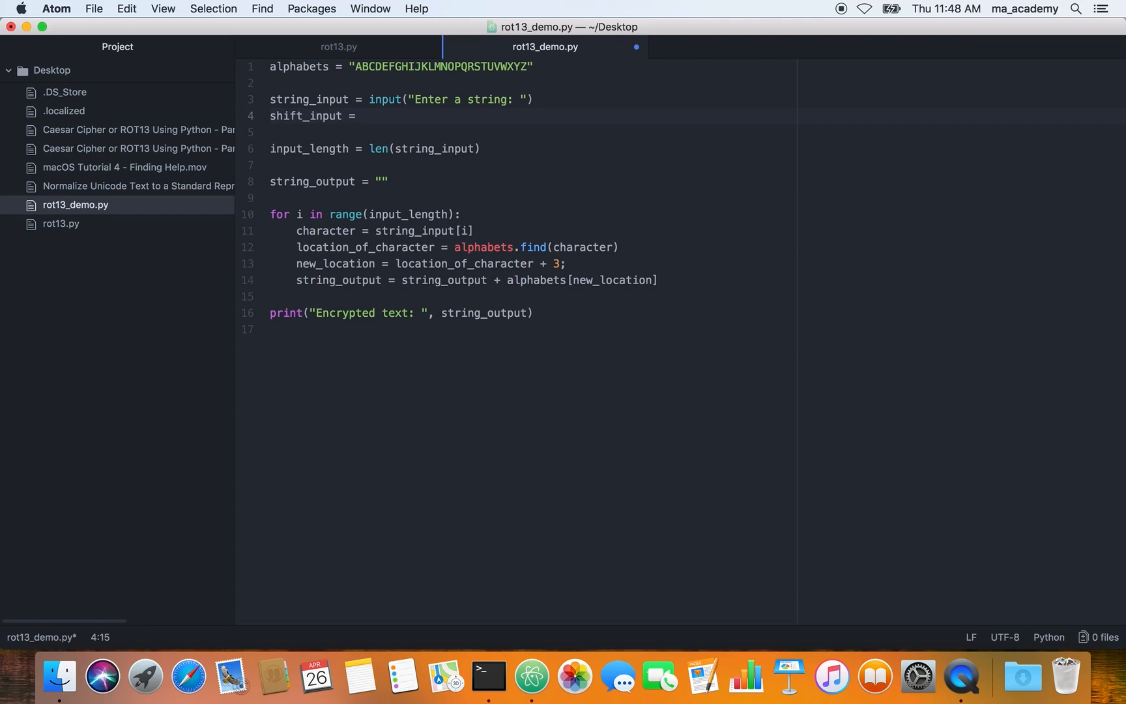
click(363, 116)
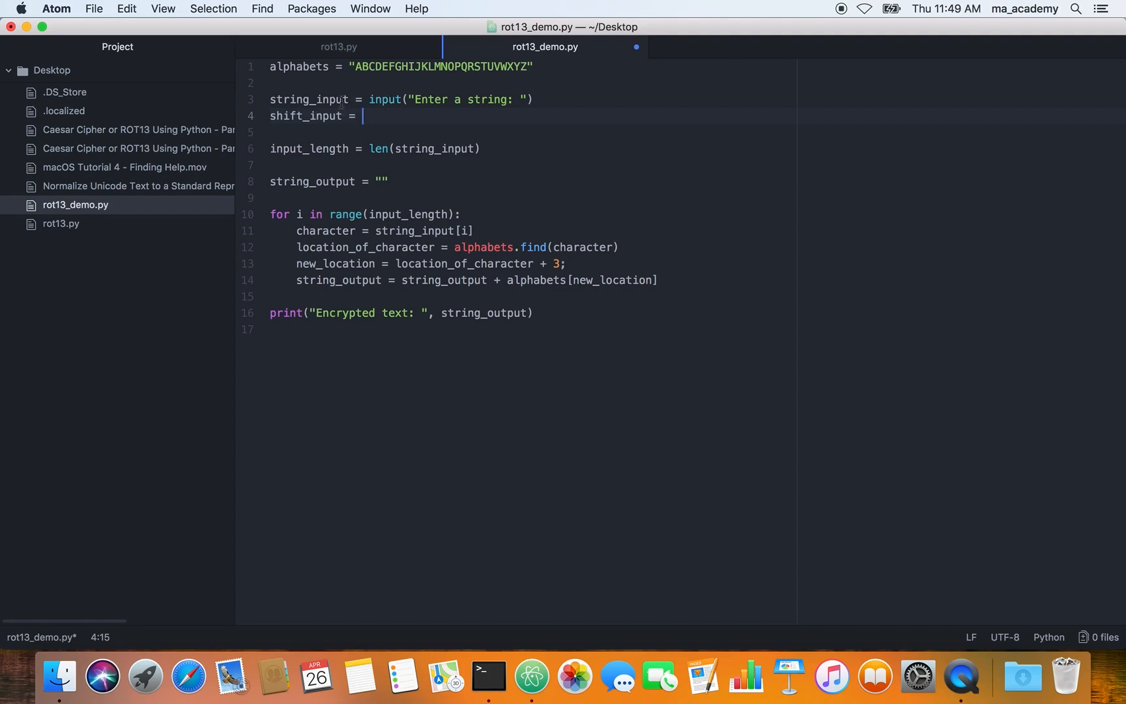
click(410, 99)
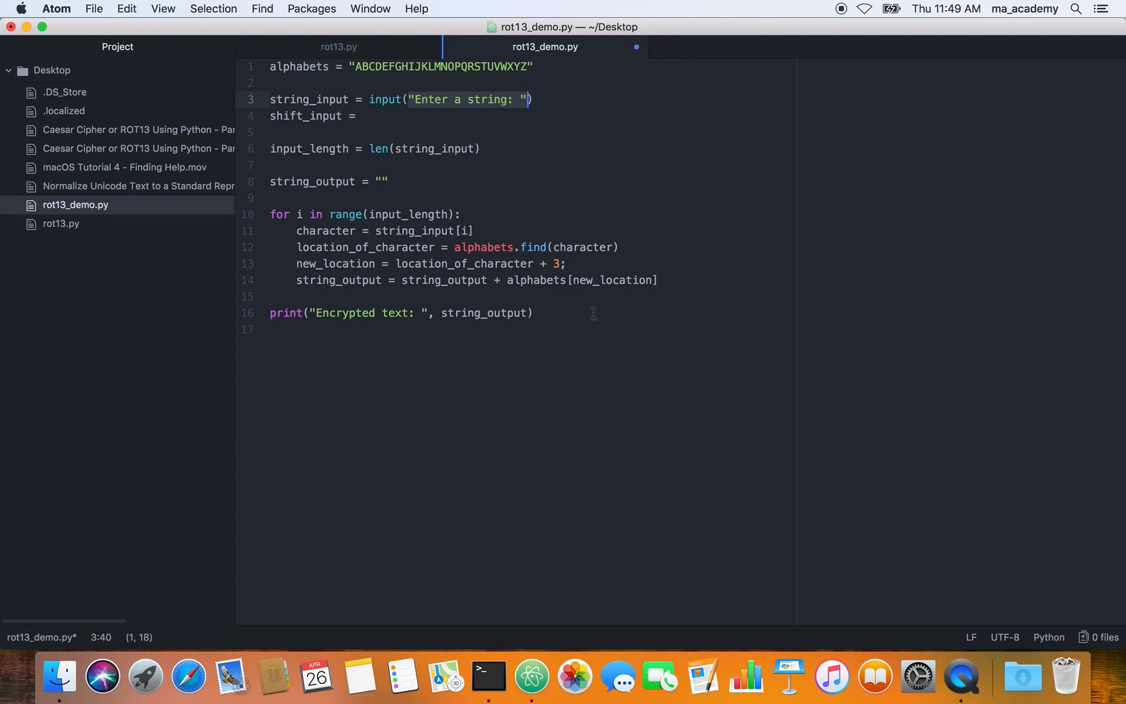
click(554, 264)
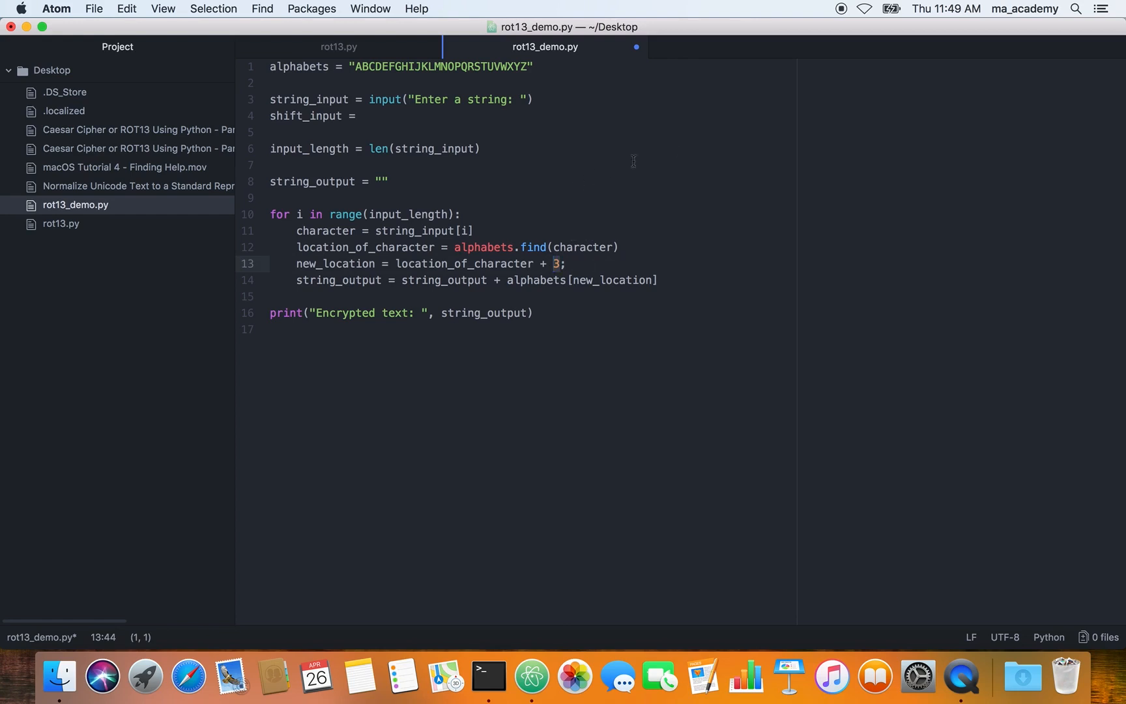
mouse_move(763, 163)
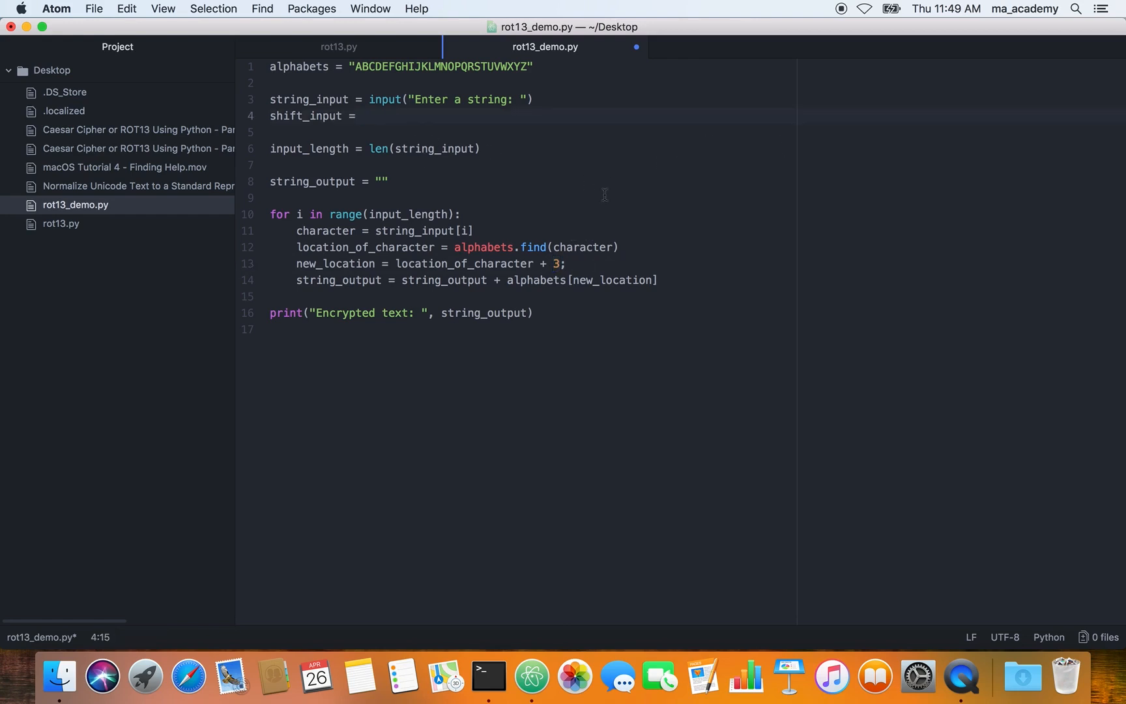
Step: Complete line 4 as shift_input = int(input("Enter in a value to shift by: "))
text(int)
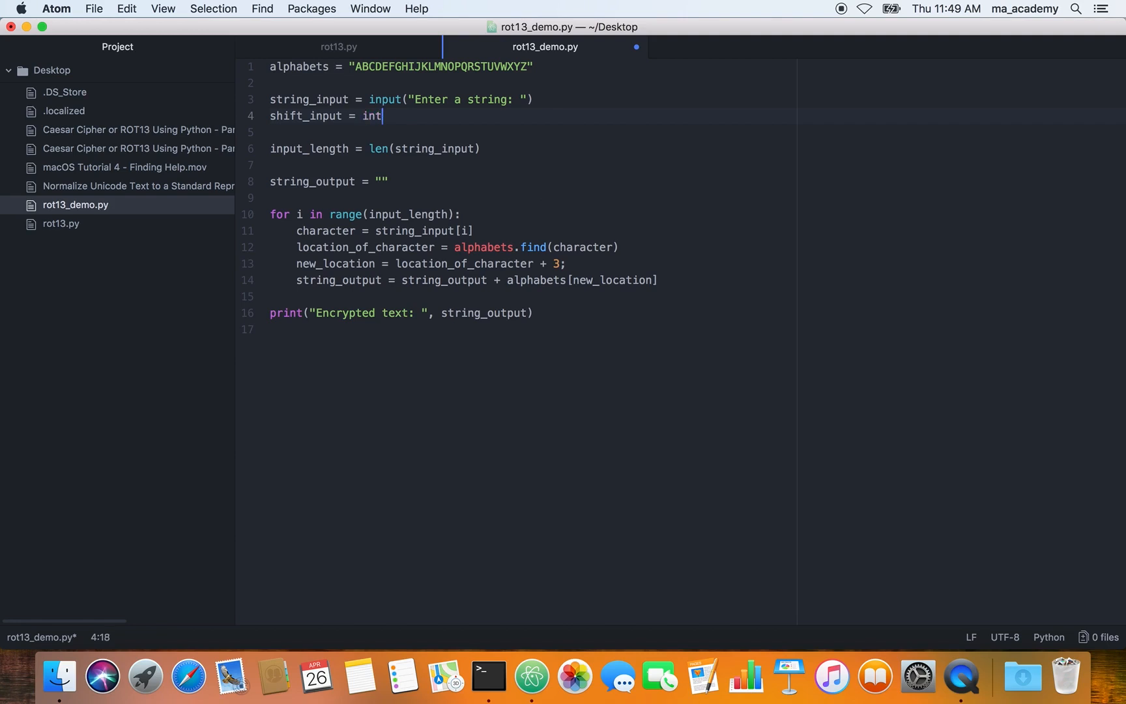
text(())
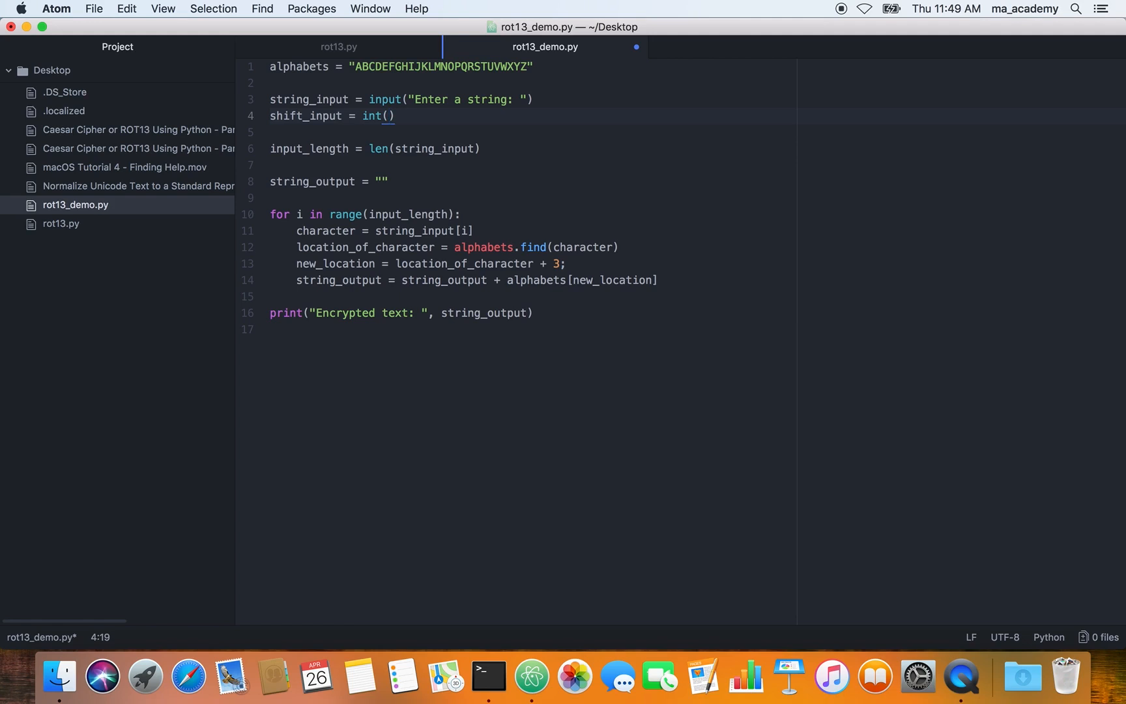
text(input(")
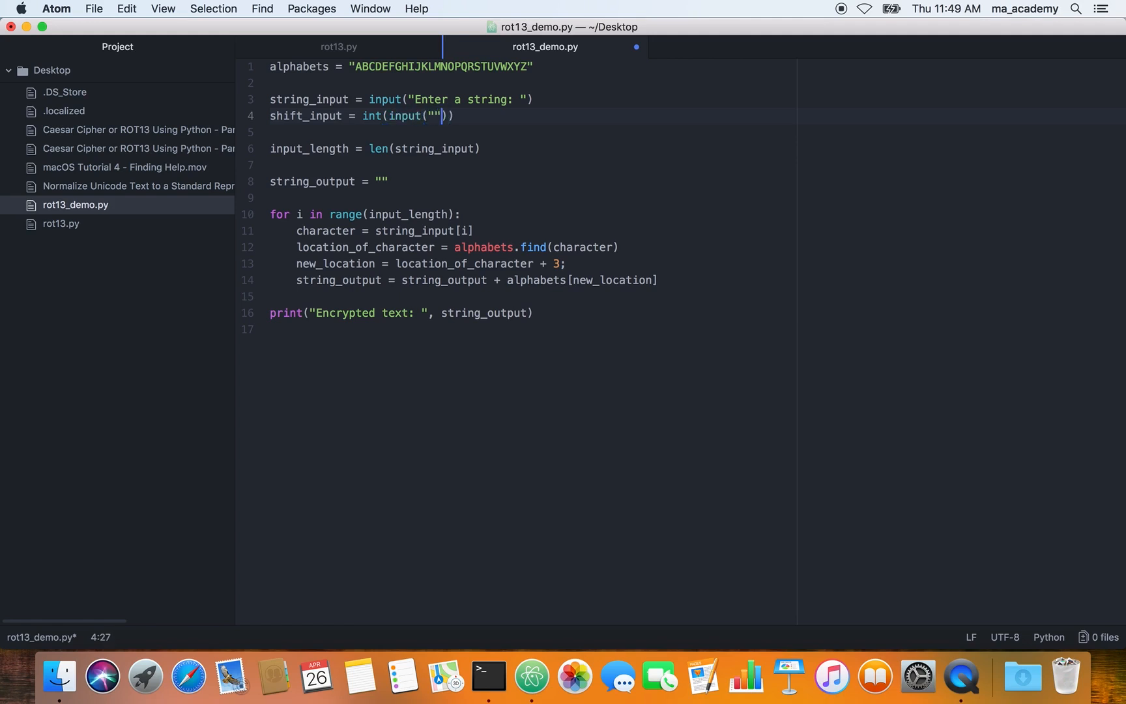
text(Enter in a value t)
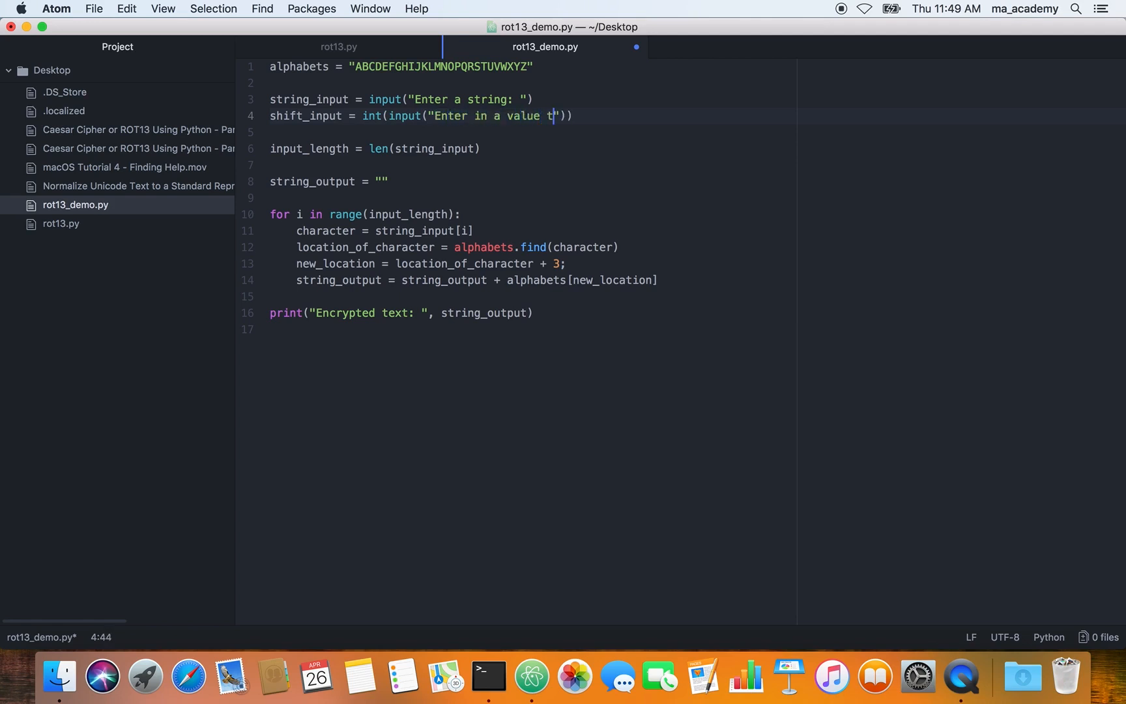
text(o sh)
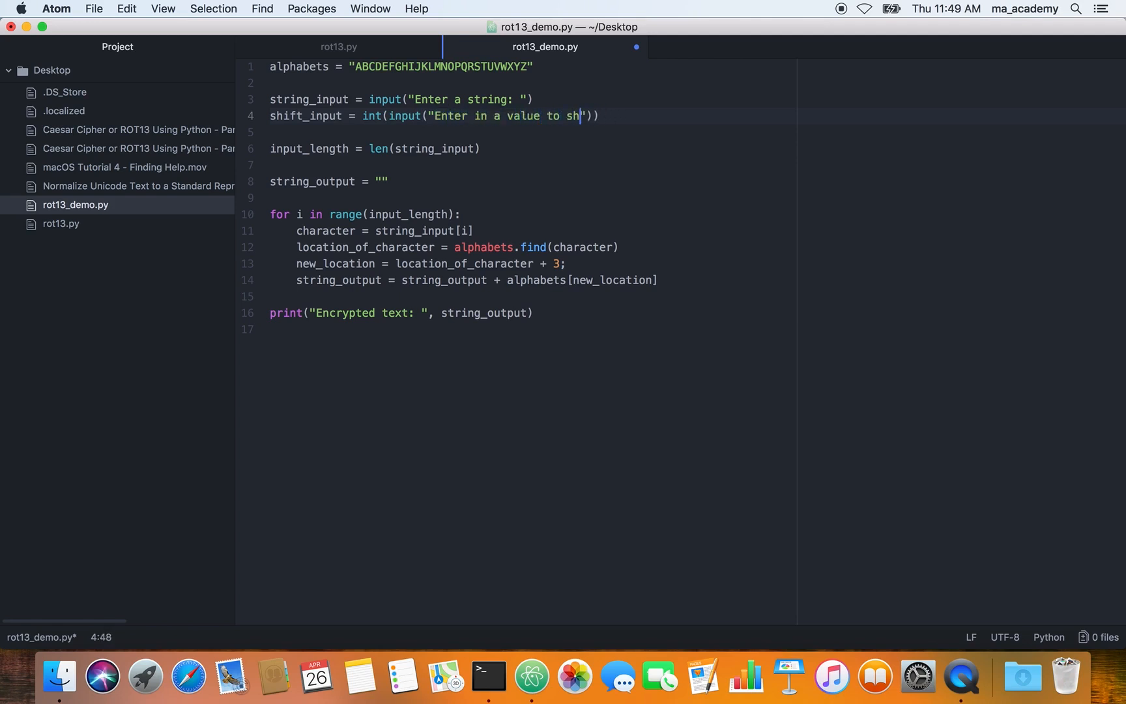
text(ift by:)
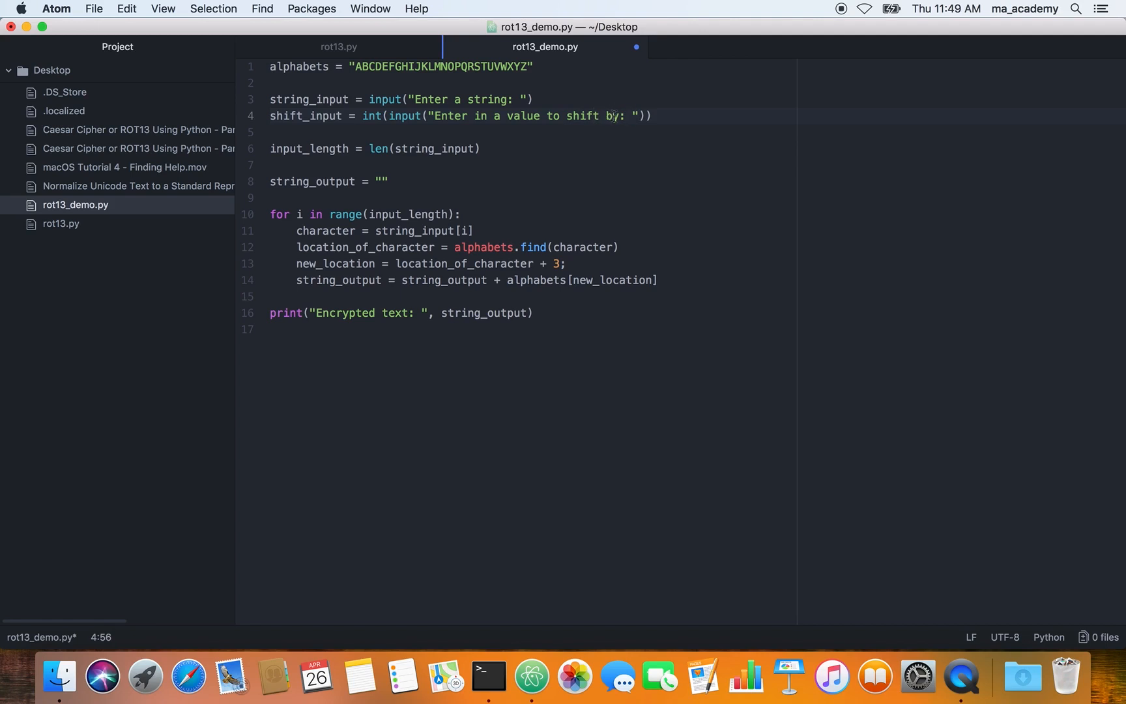
click(632, 116)
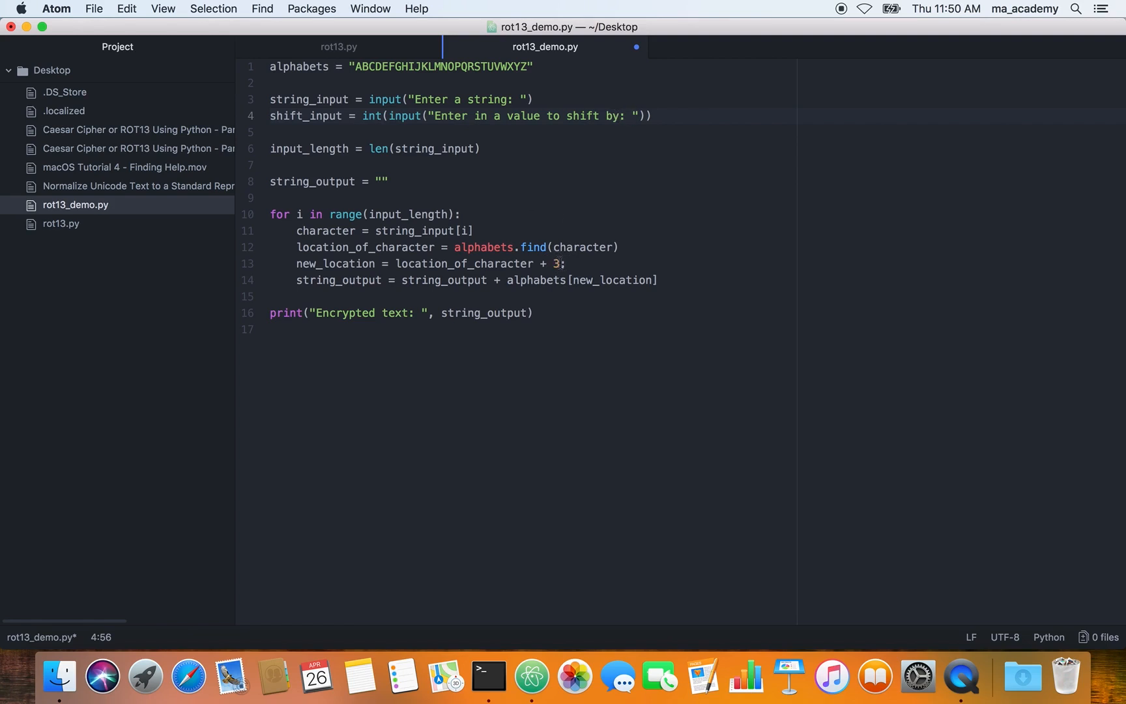
Step: Replace the hardcoded 3 on line 13 with shift_input, fix the 'shfit' typo, and save
click(631, 115)
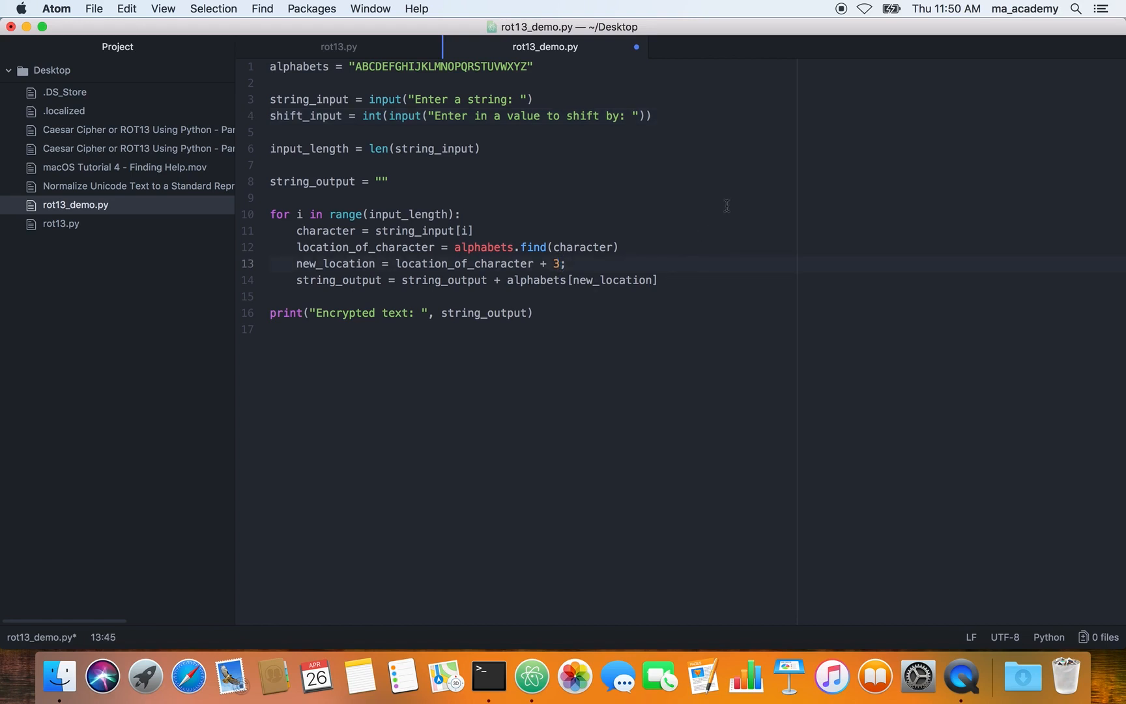
key(Backspace)
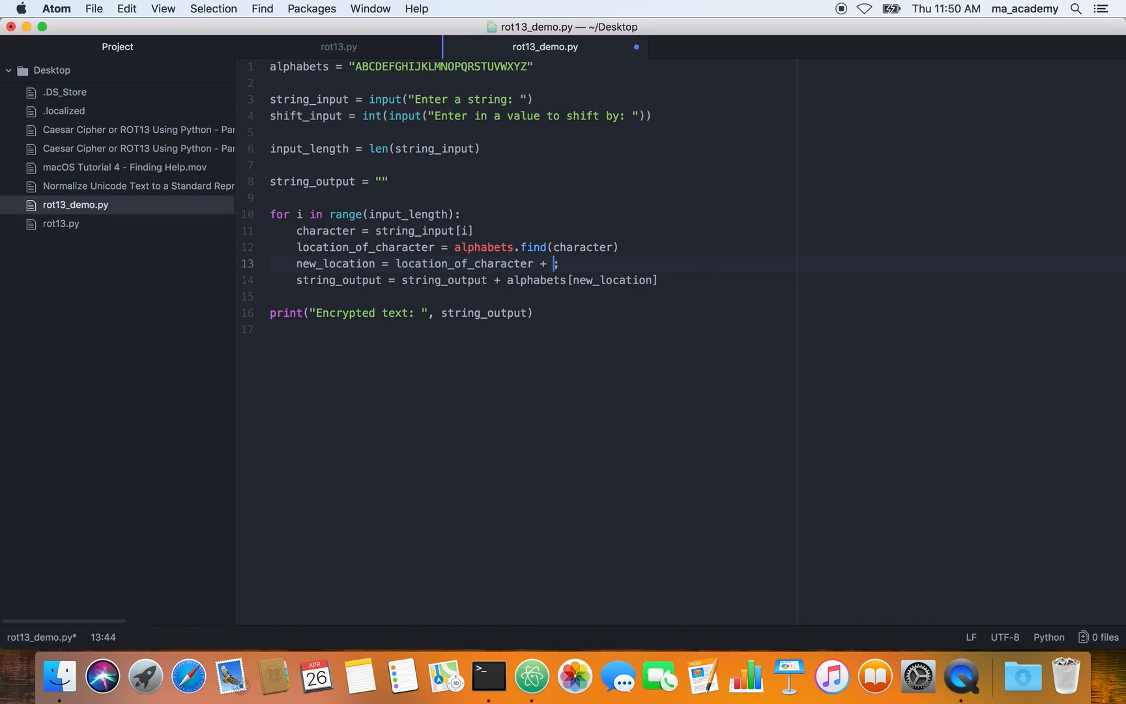
text(shfit_)
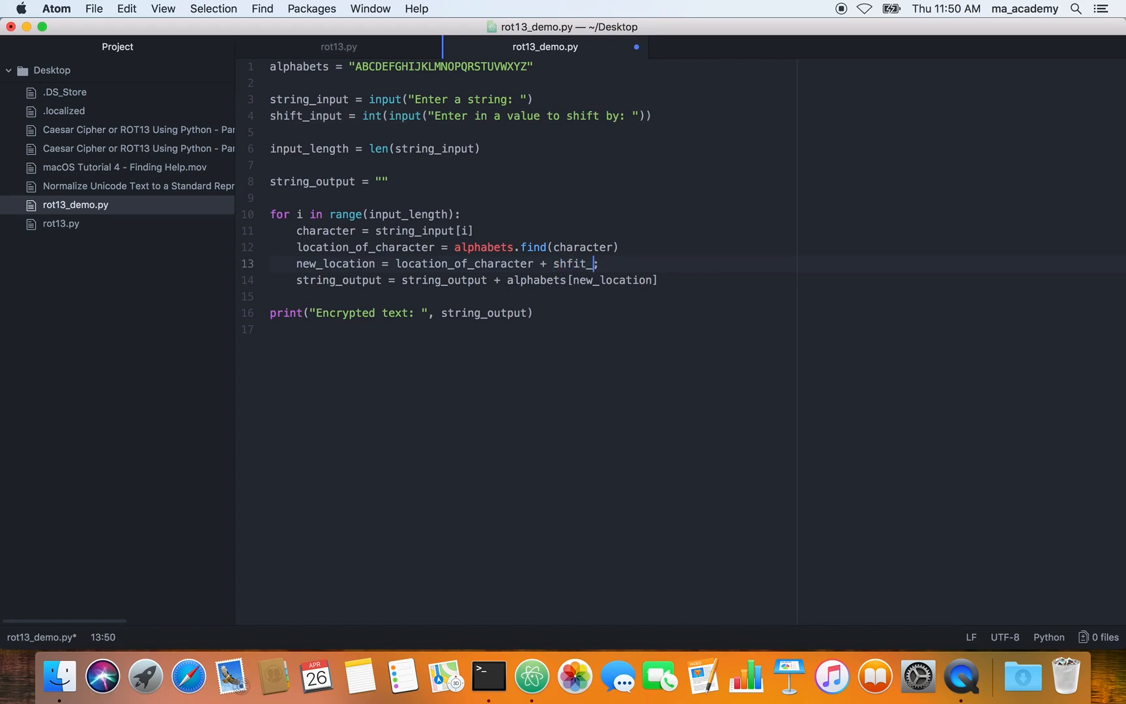
text(input)
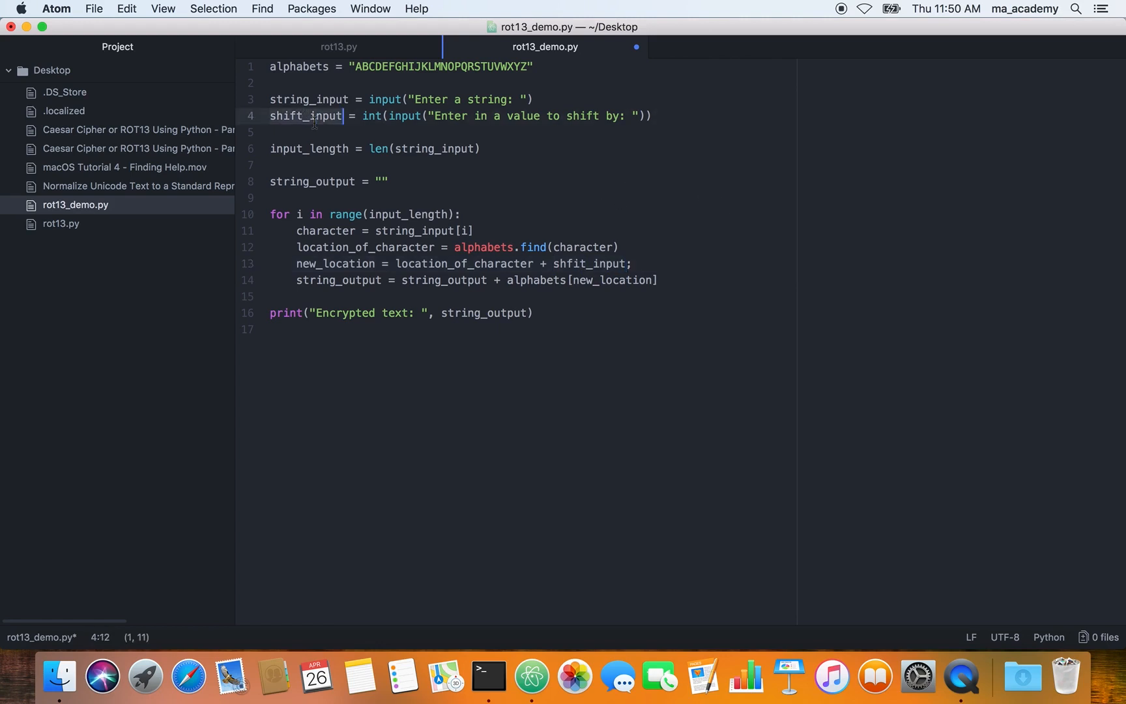
click(590, 263)
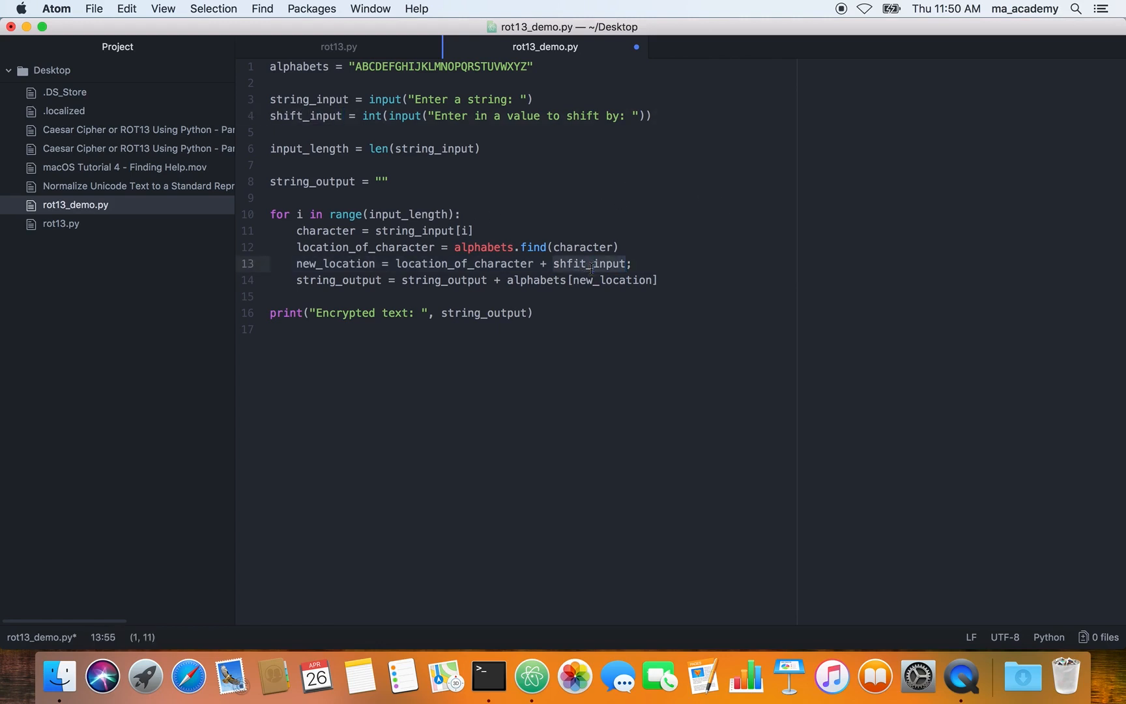
click(573, 263)
text(i)
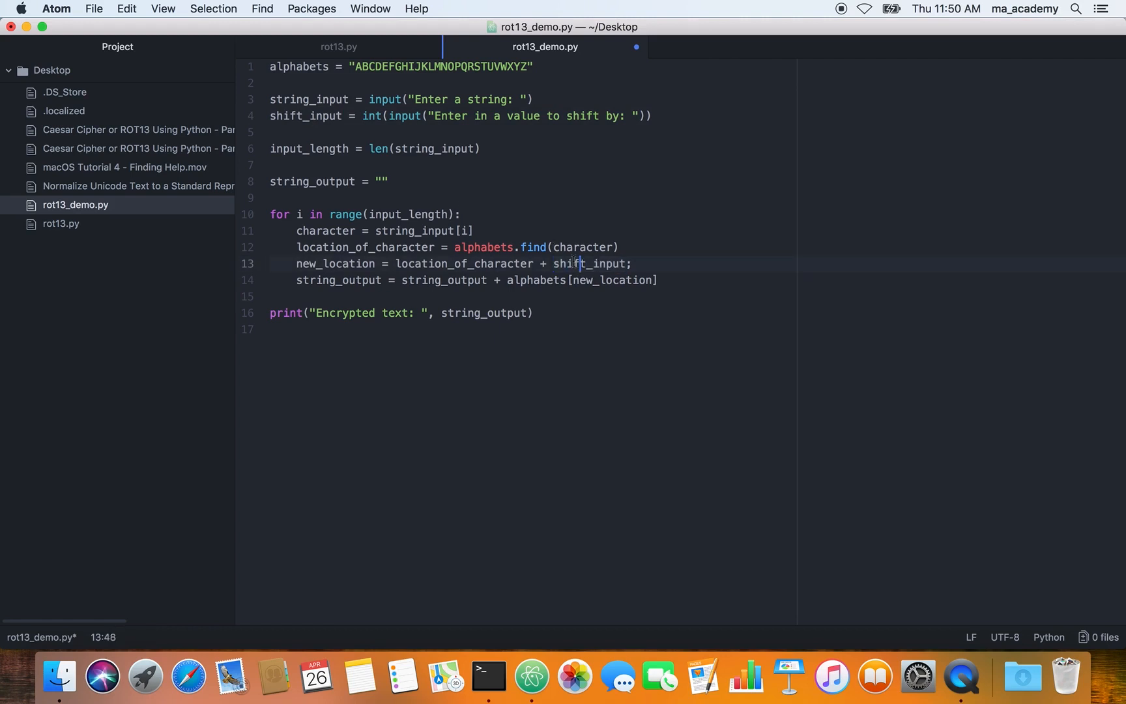
click(94, 9)
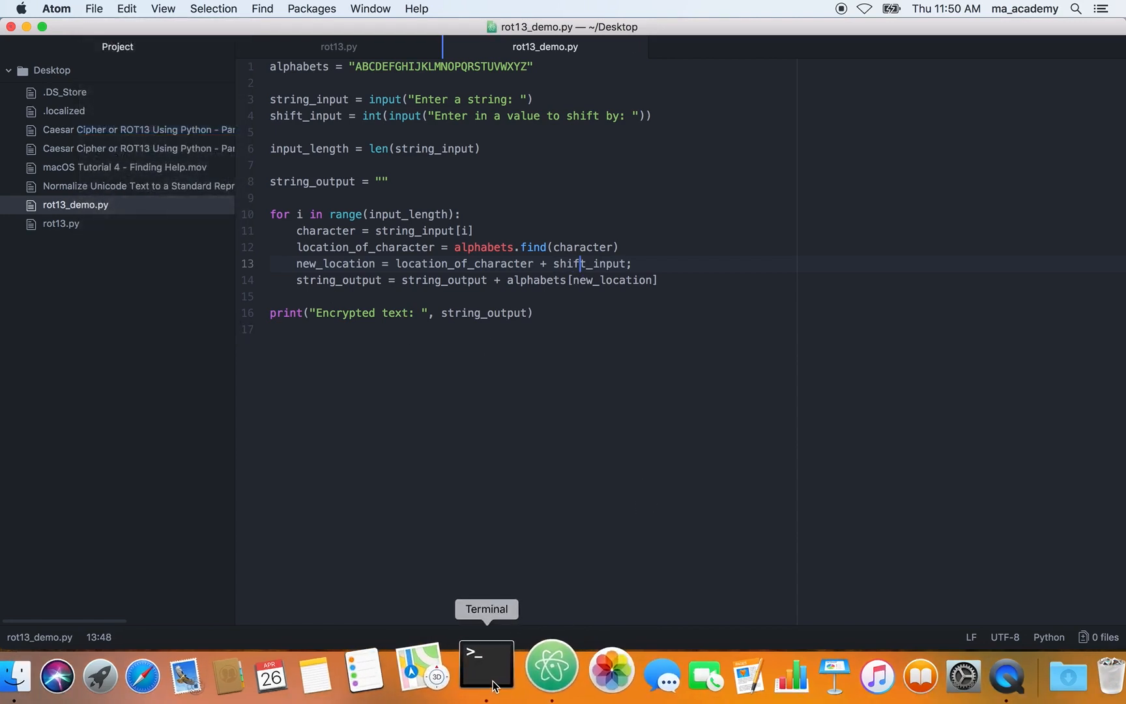
Step: Rerun rot13_demo.py in Terminal with string ABC and shift 1, producing BCD
click(487, 664)
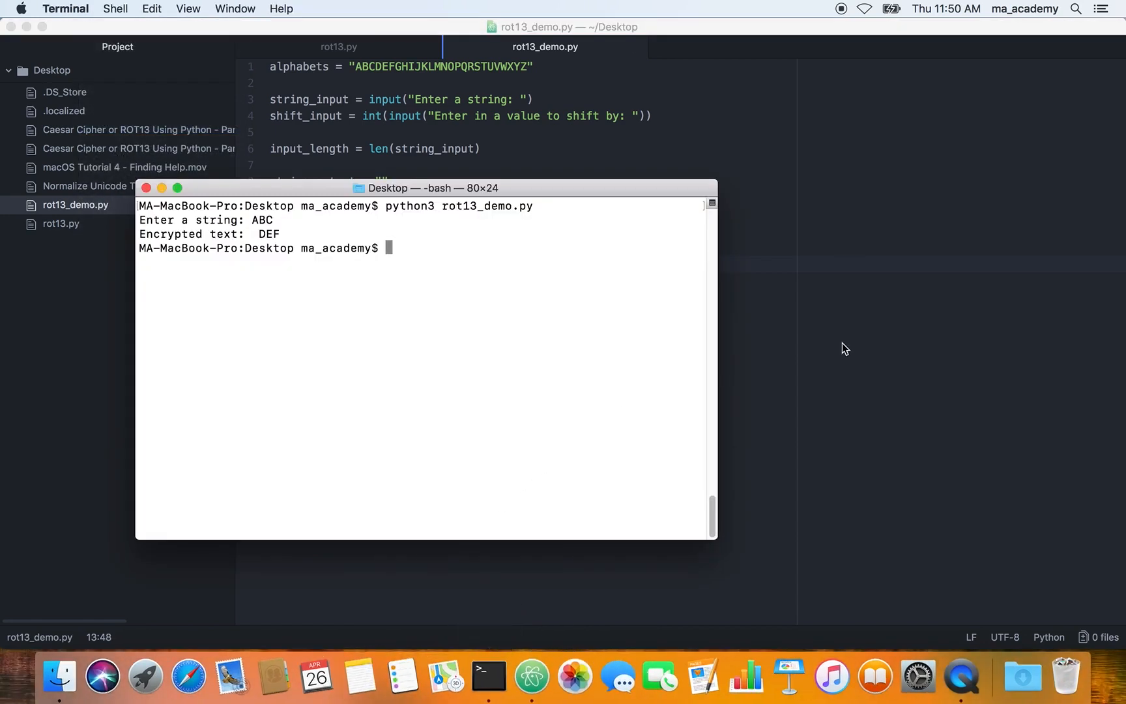
key(Return)
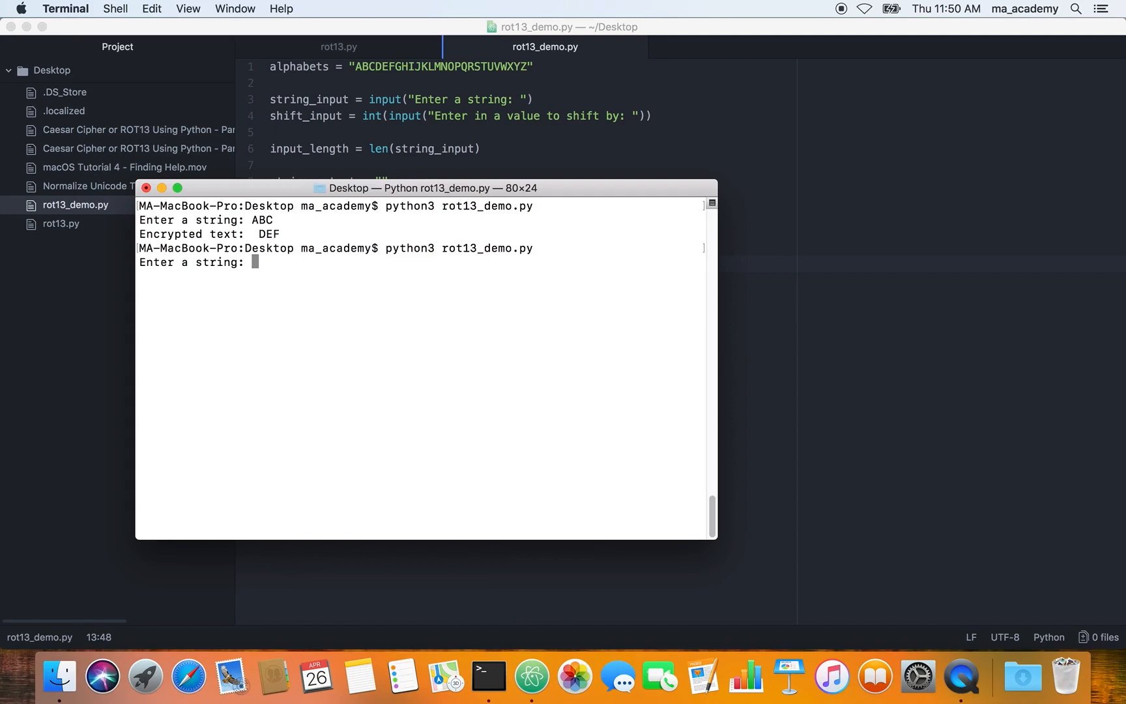
text(ABC)
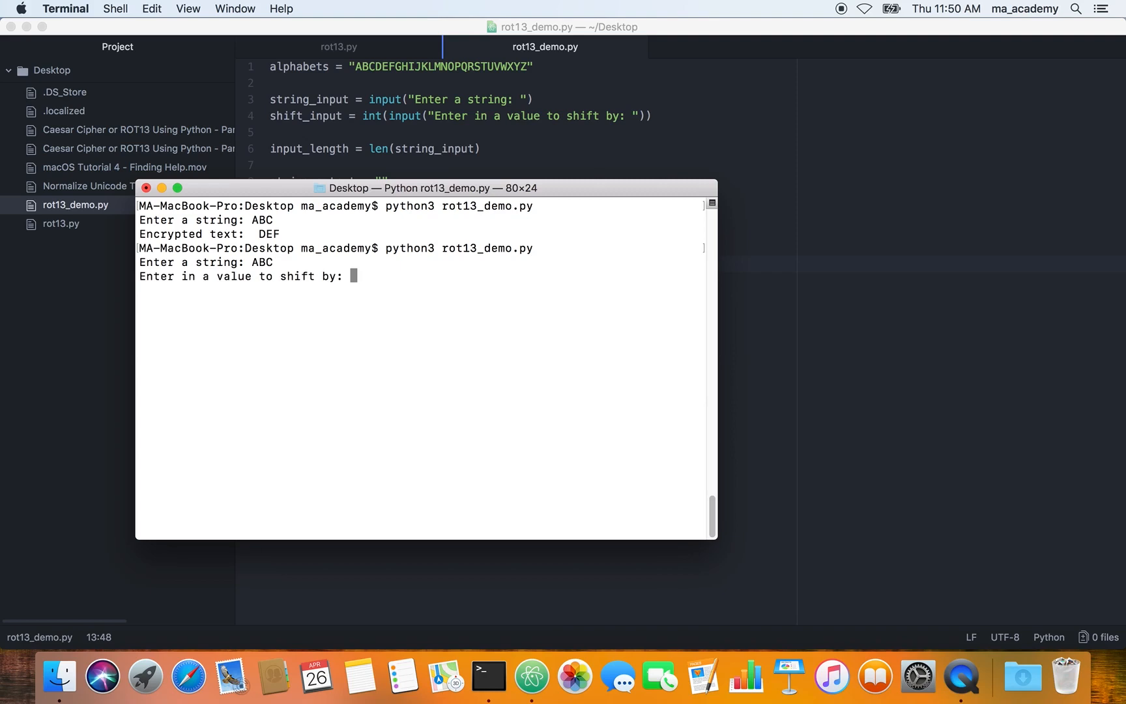
text(1)
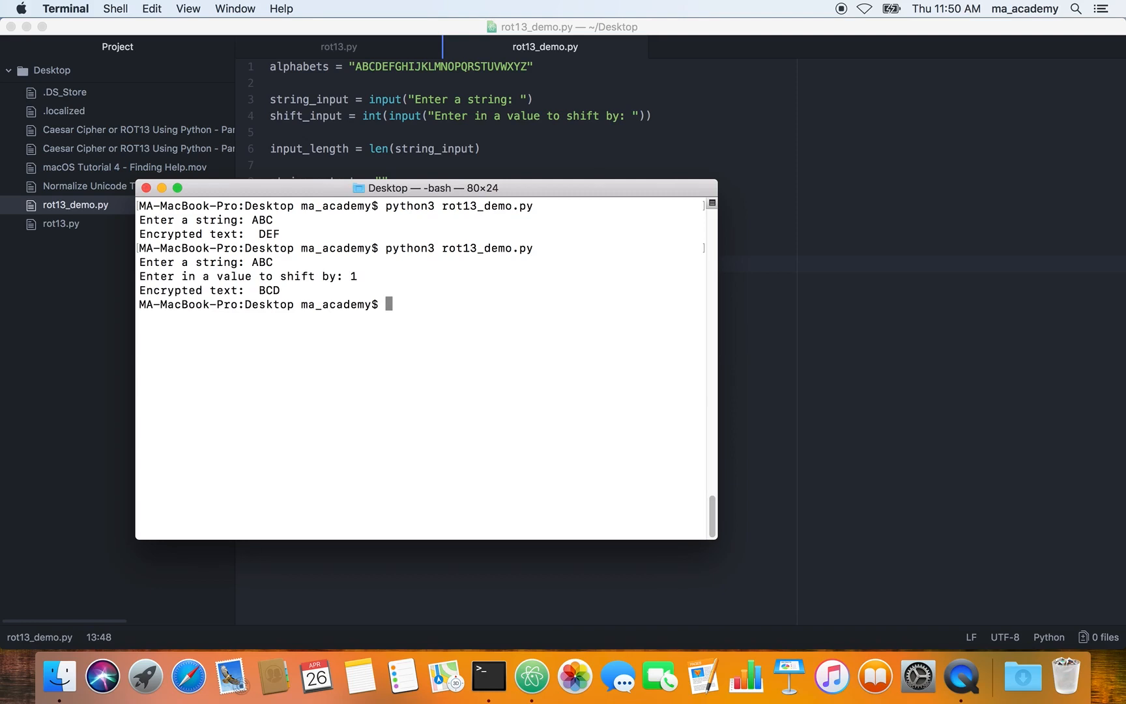
mouse_move(372, 340)
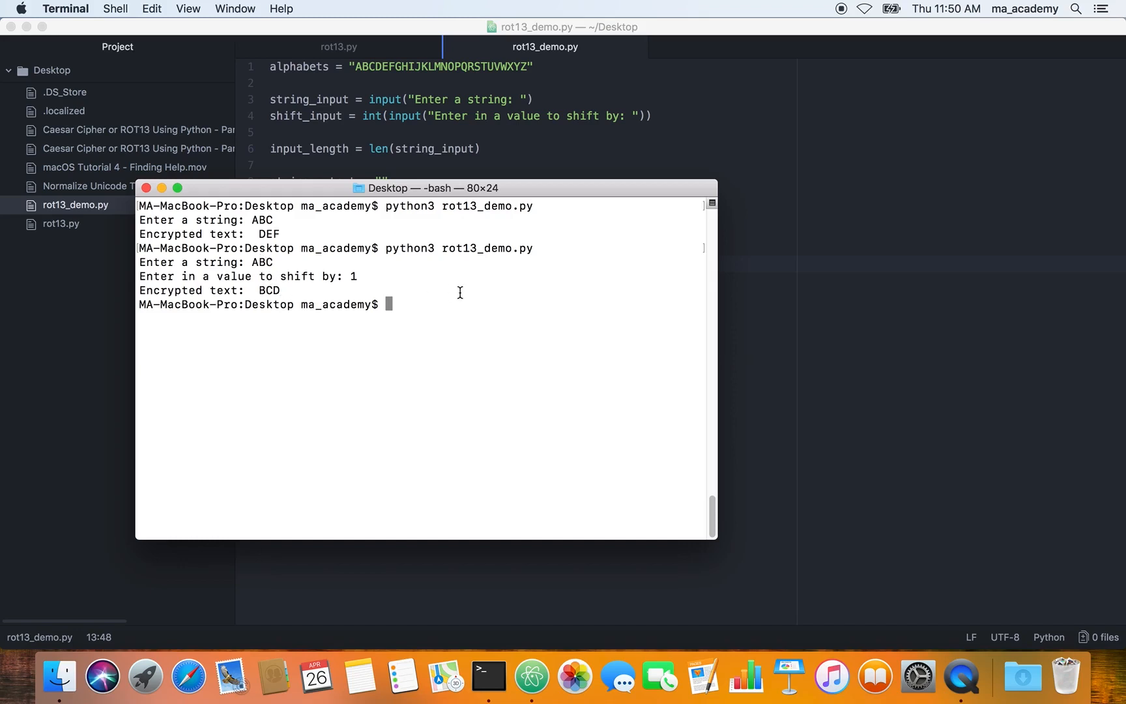
Step: Run the script again, encrypting HELLO with a shift of 2 into JGNNQ
key(Return)
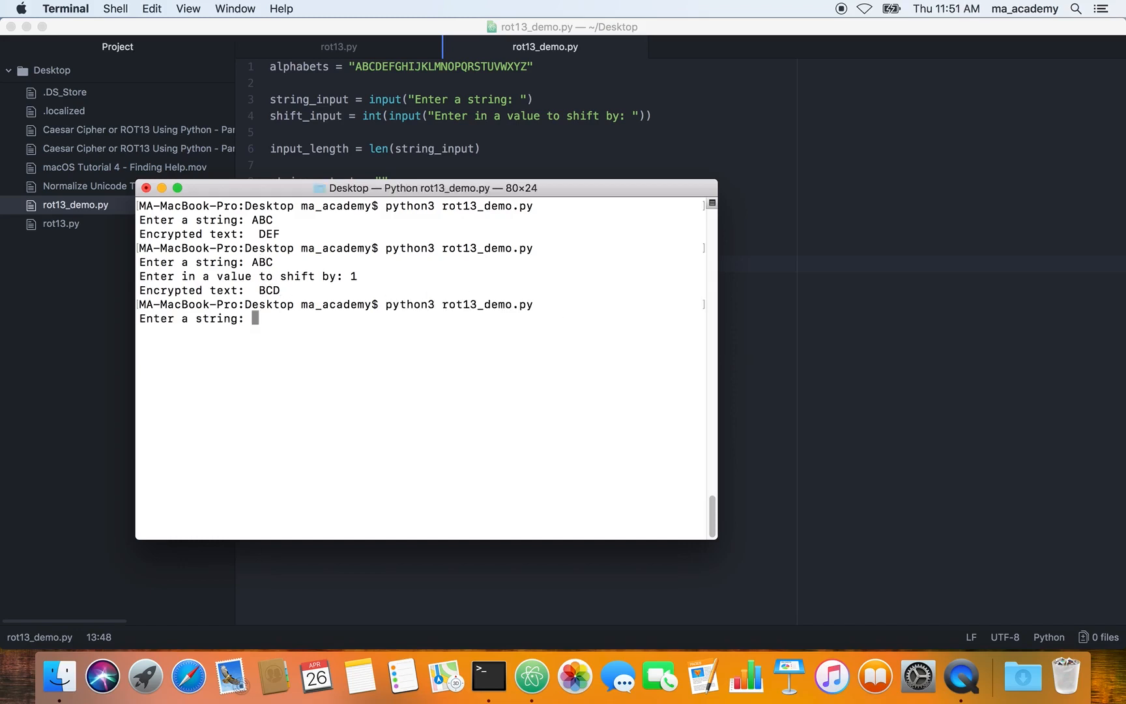
text(HELLO)
text(2)
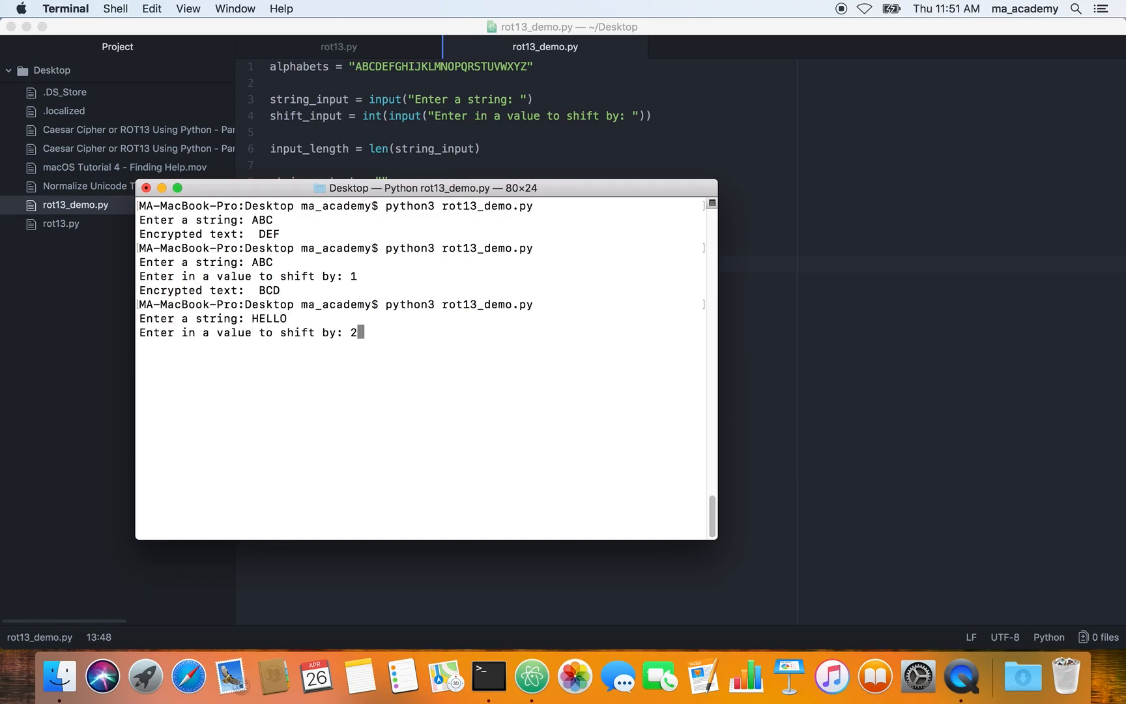
key(Return)
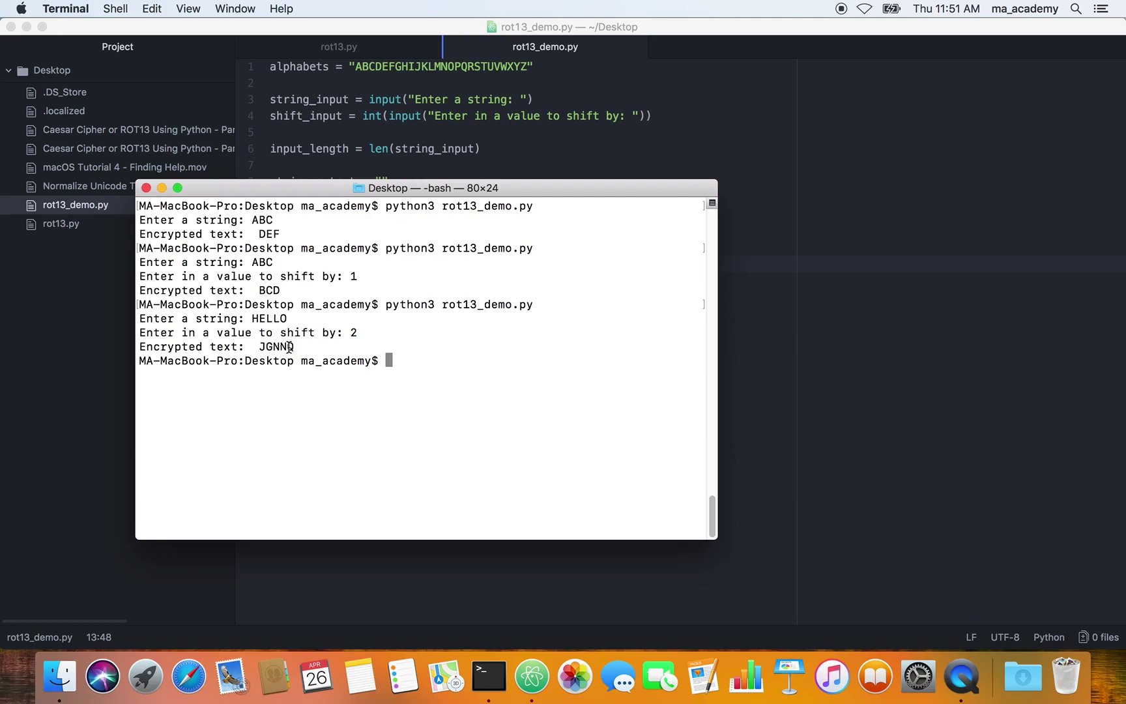
Step: Highlight the JGNNQ output and relaunch python3 rot13_demo.py
double_click(275, 346)
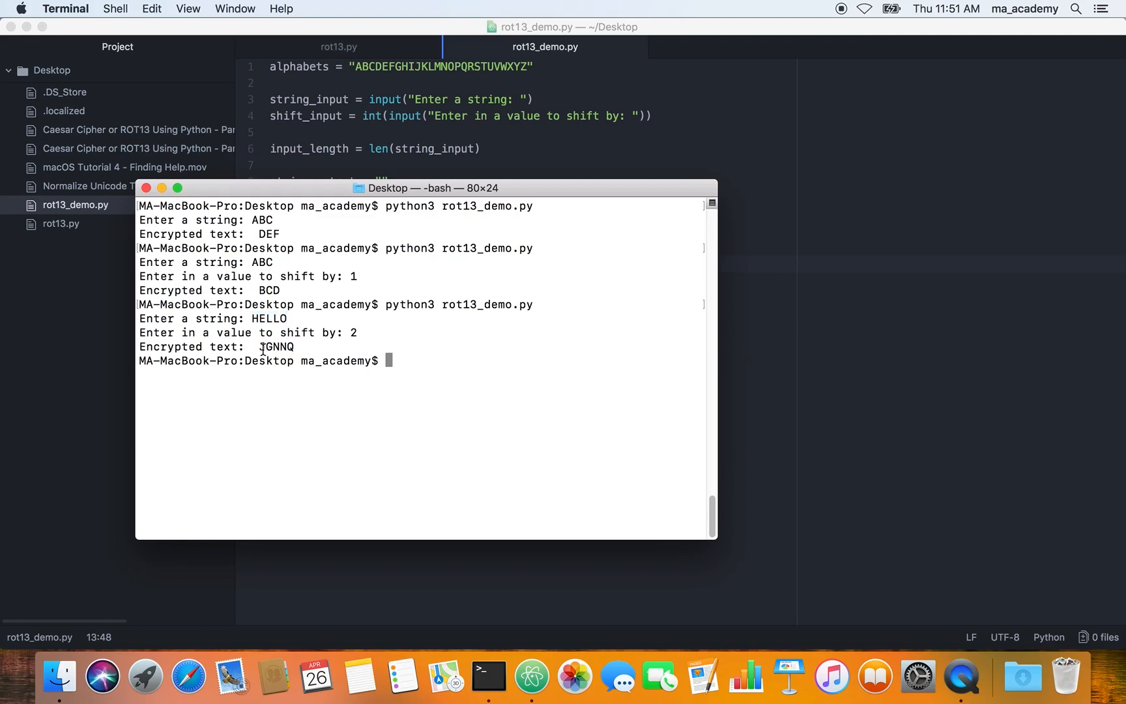
double_click(277, 346)
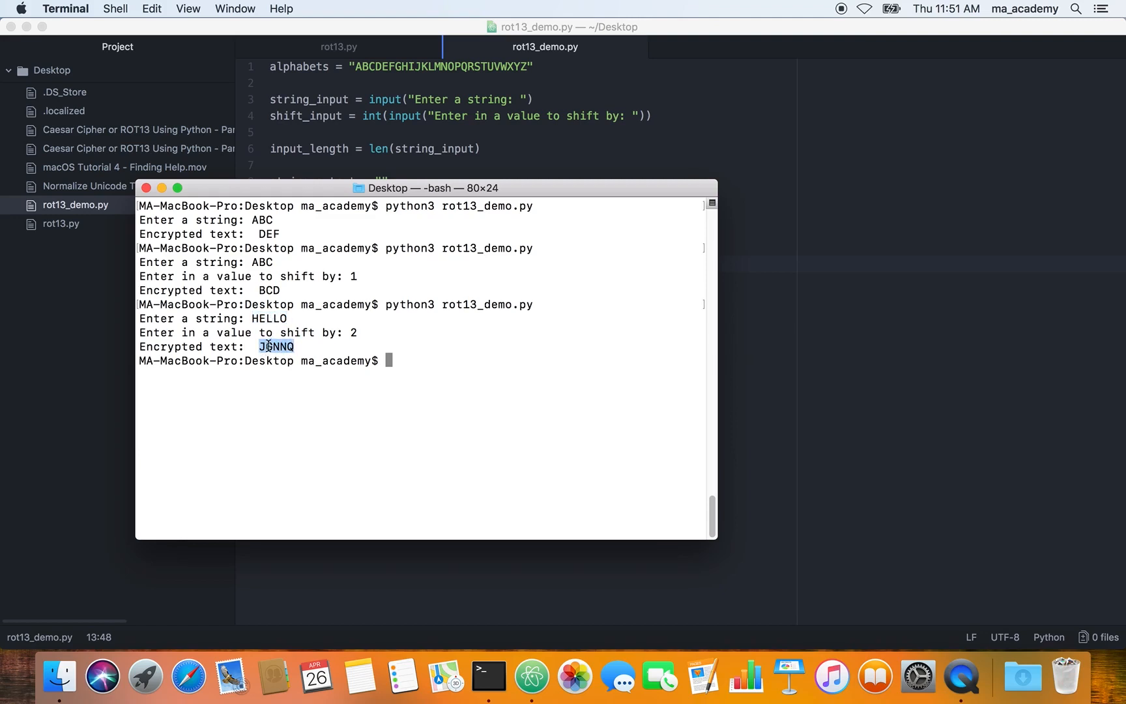
text(python3 rot13_demo.py)
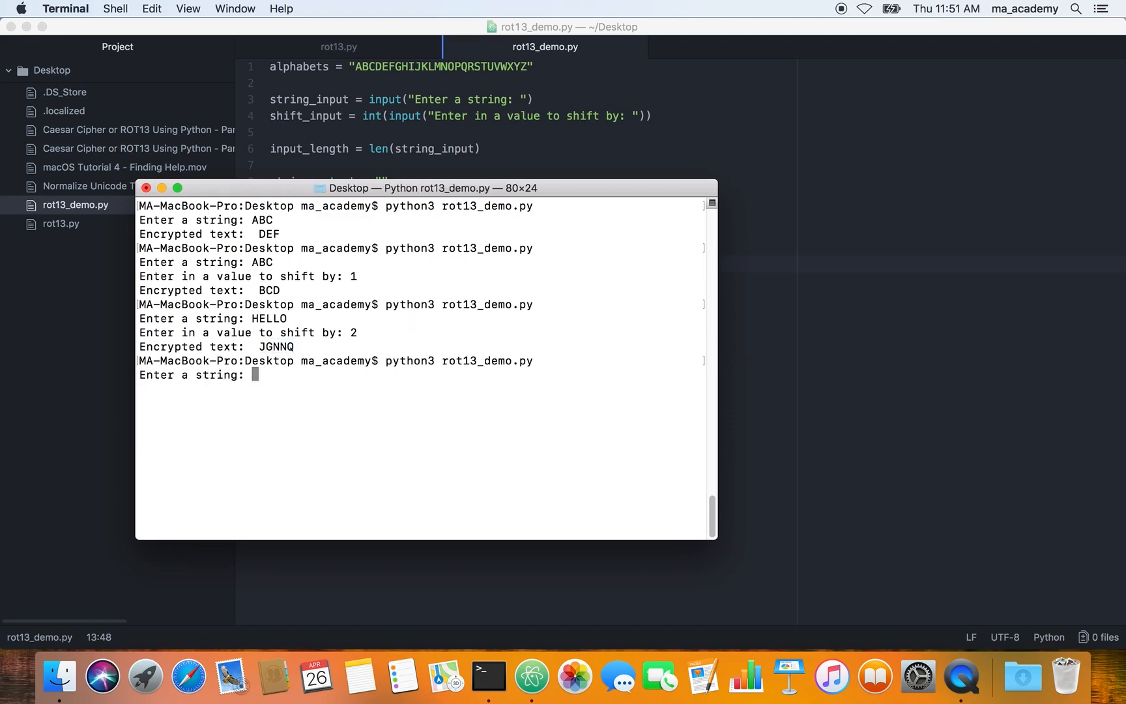
Step: Enter ACE with a shift of 5, producing FHJ
text(ACE)
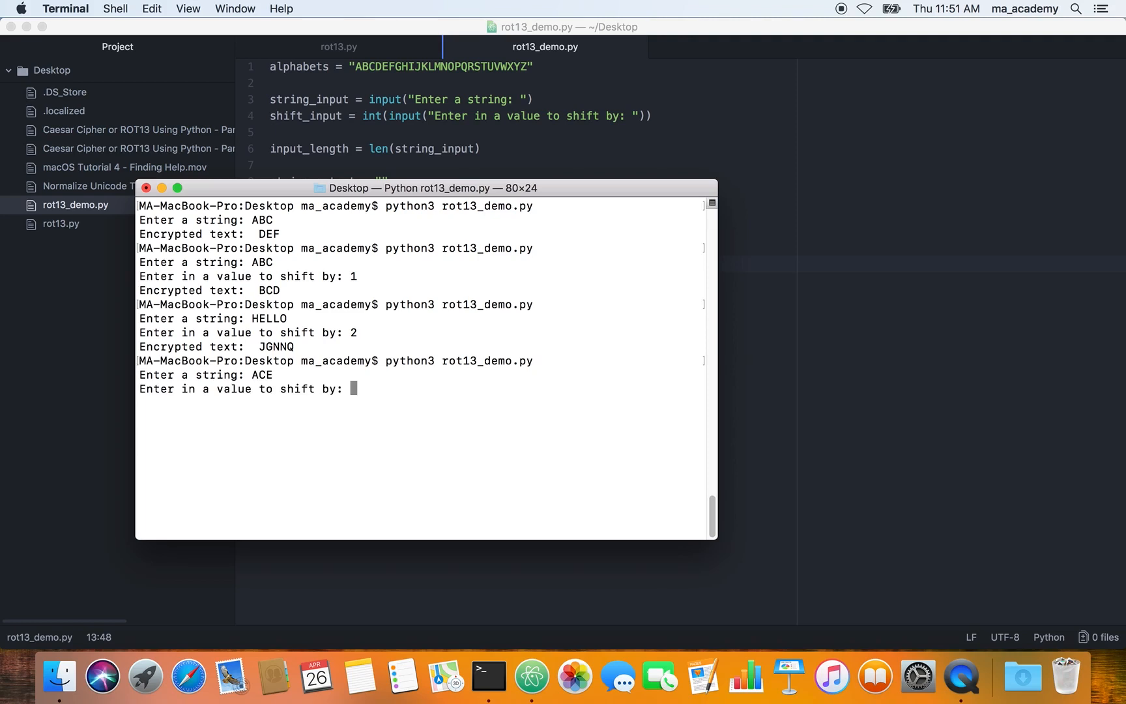
text(5)
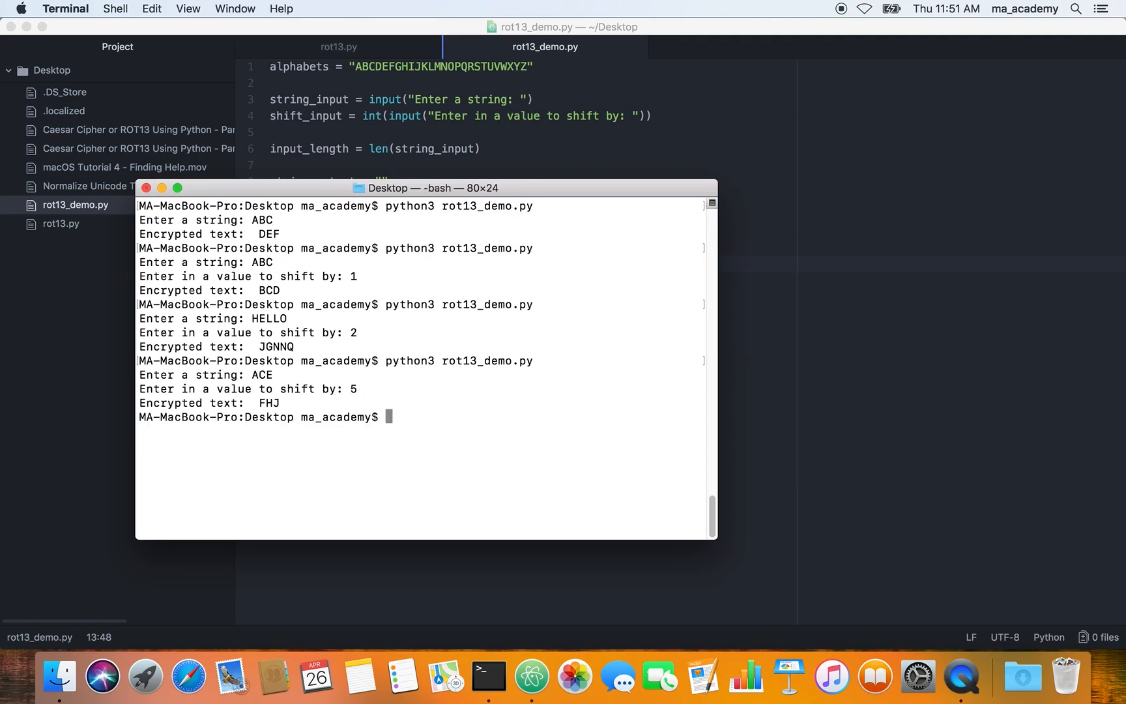
mouse_move(247, 352)
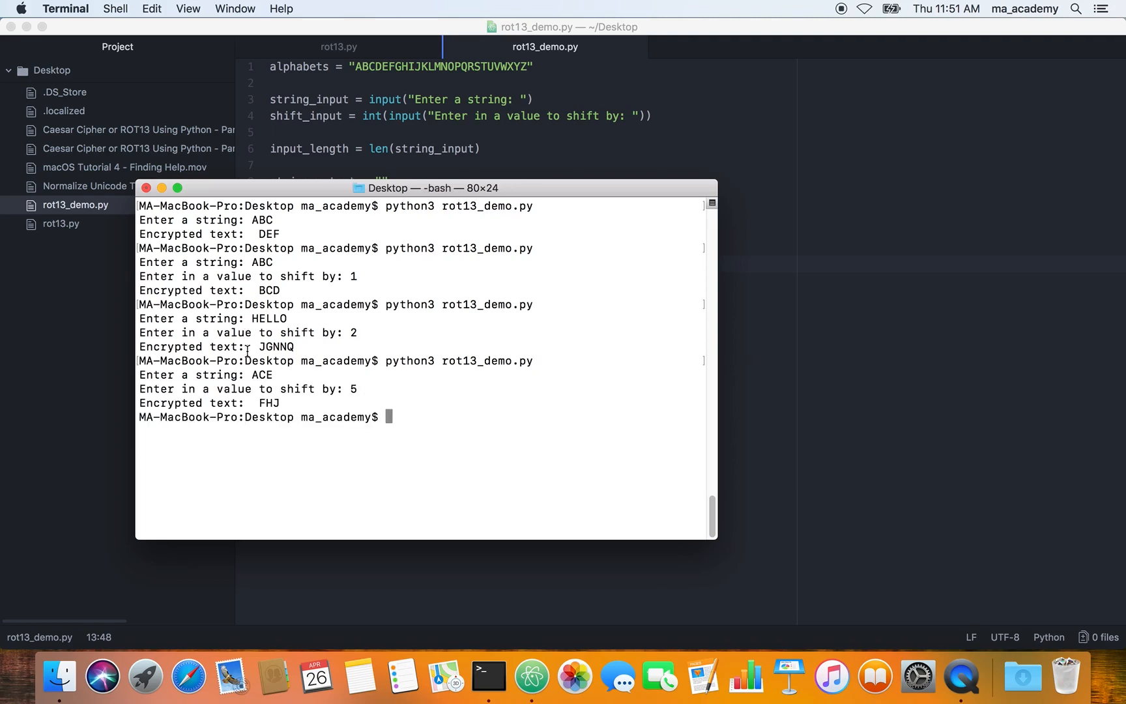
mouse_move(272, 402)
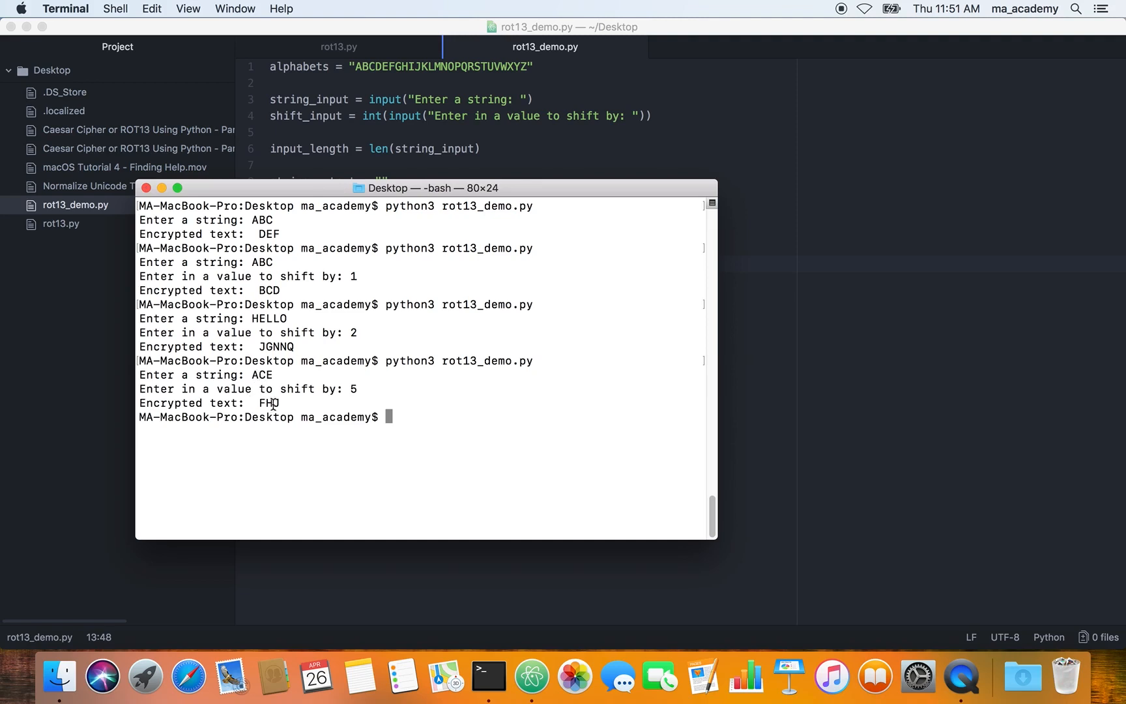
mouse_move(260, 389)
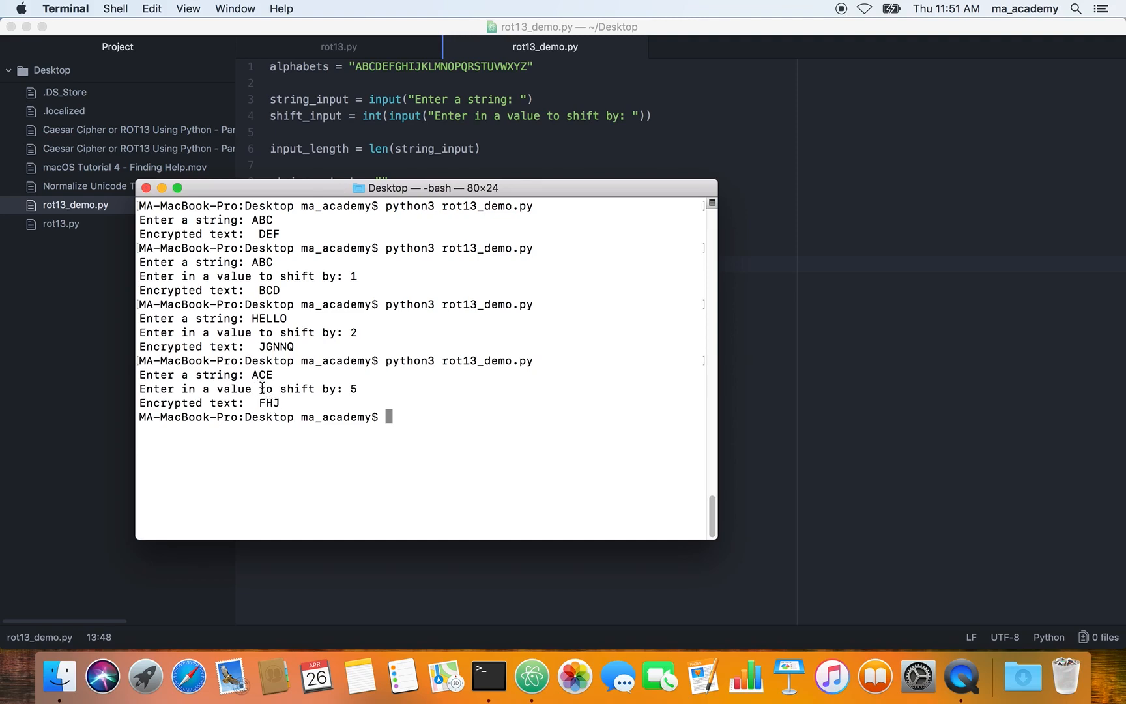
mouse_move(264, 388)
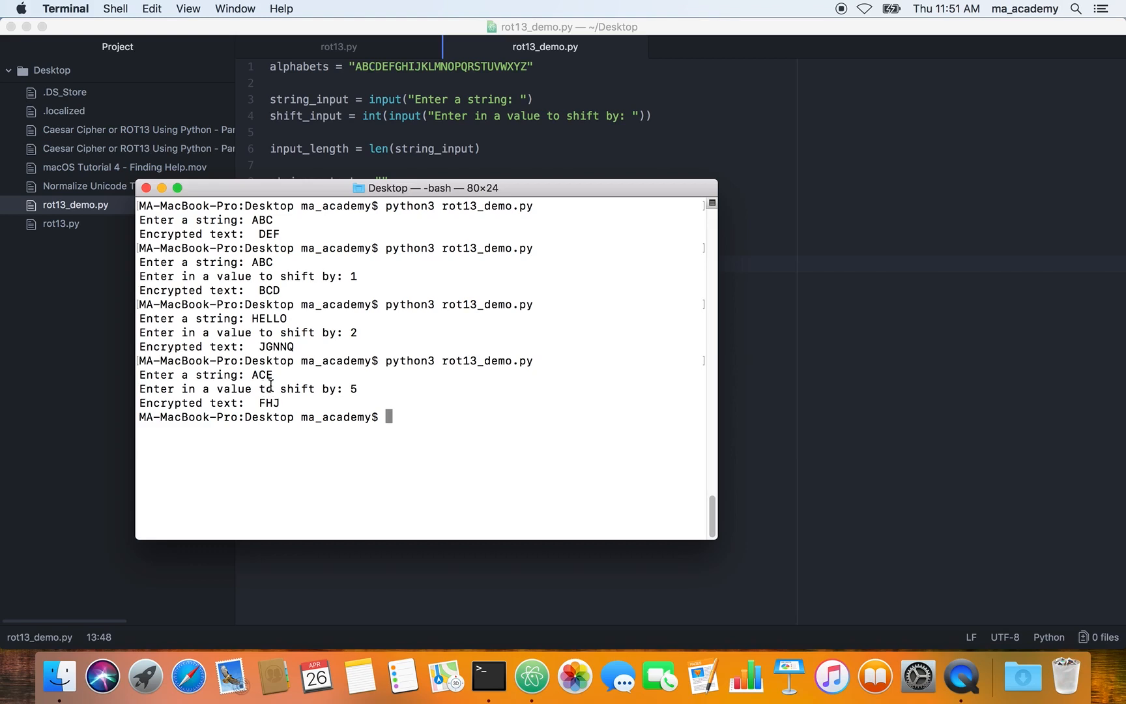
mouse_move(279, 407)
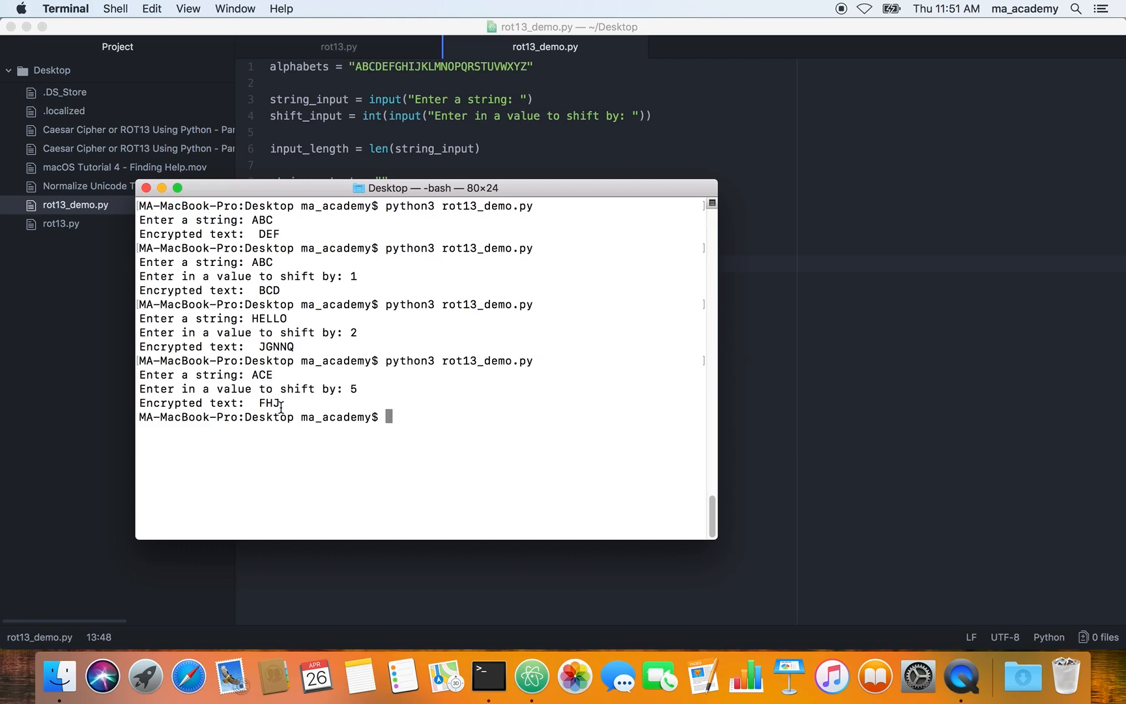
mouse_move(462, 280)
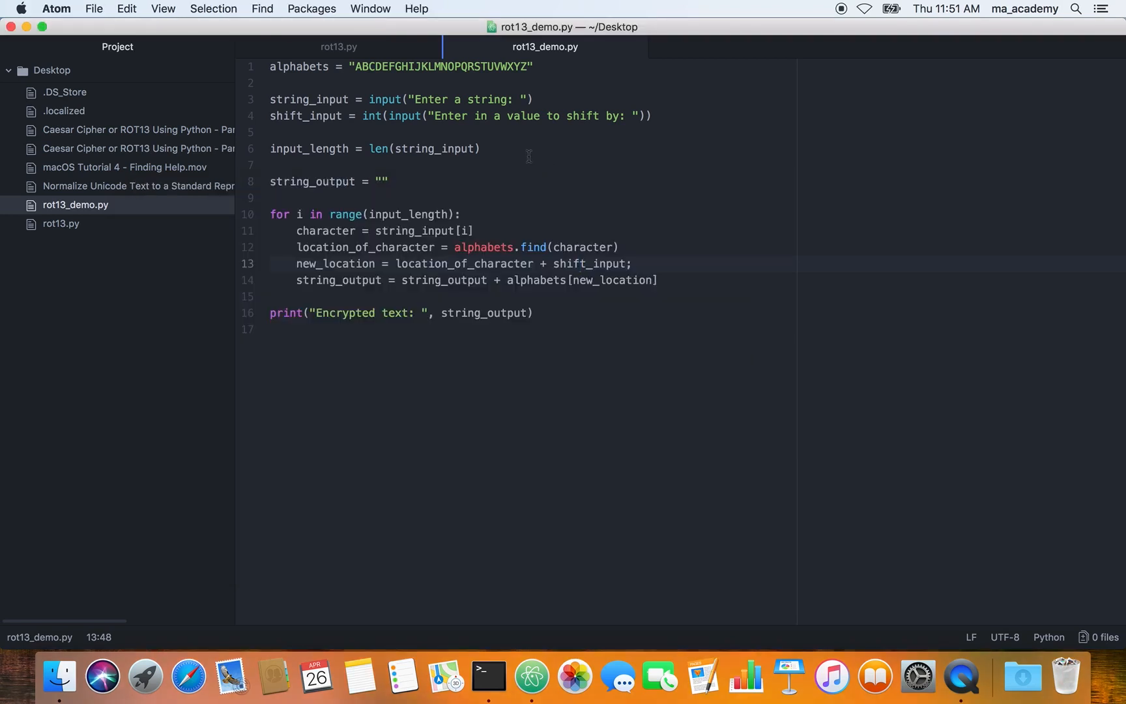
mouse_move(549, 161)
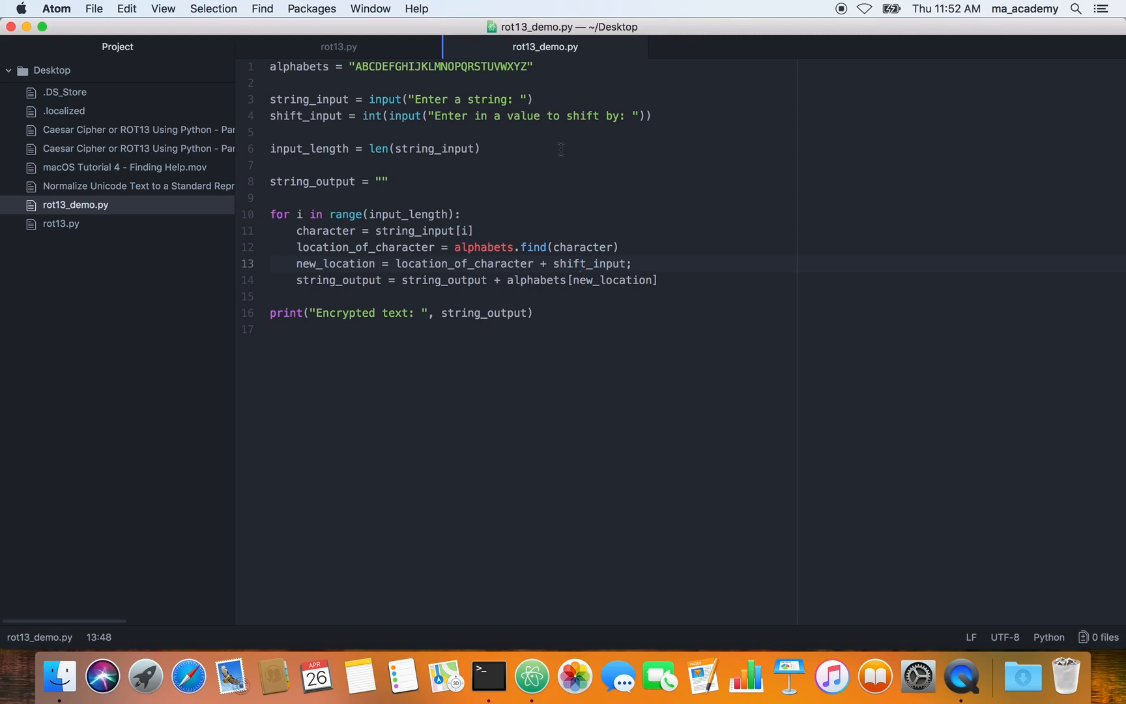
mouse_move(484, 647)
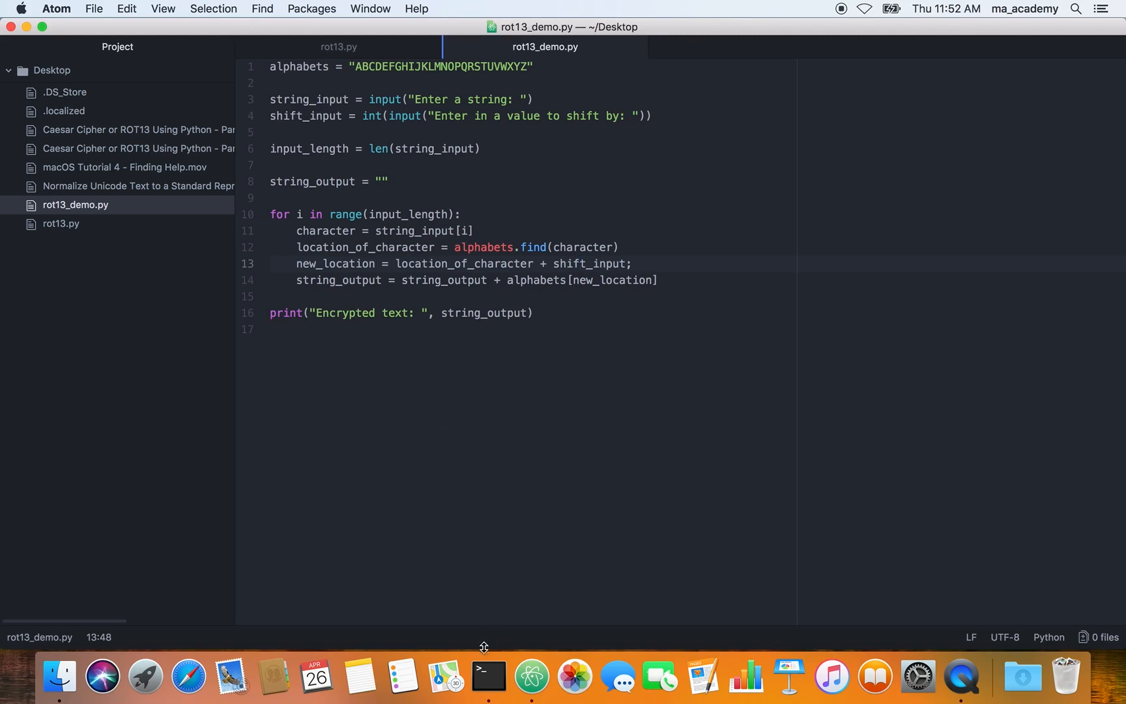
Step: Rerun rot13_demo.py with HELLO/14, 25/25 and HELLO/25; HELLO runs raise IndexError, 25/25 gives YY
click(489, 676)
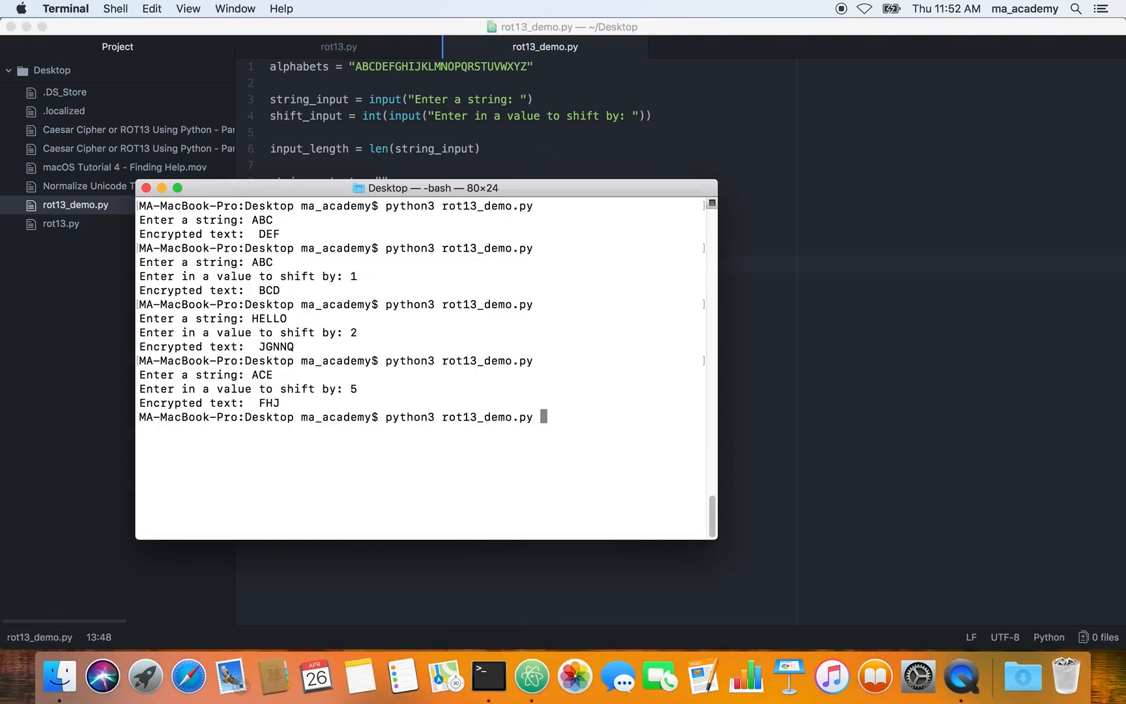
text(HELLO)
text(14)
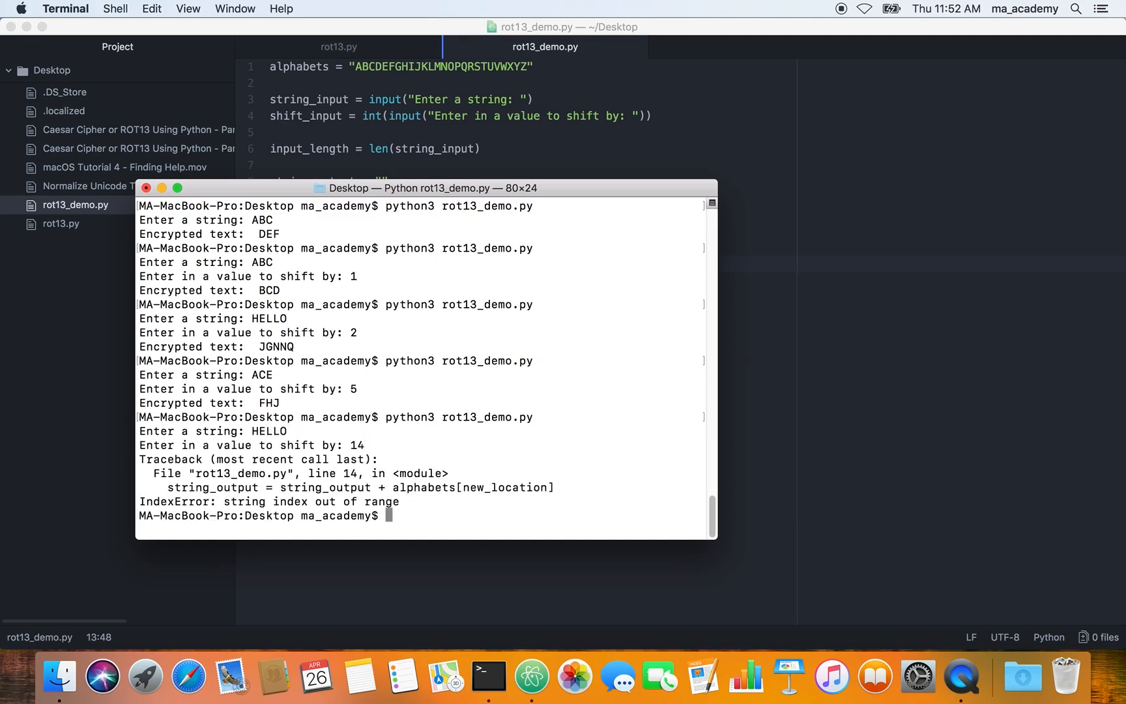
text(python3 rot13_demo.py)
text(2)
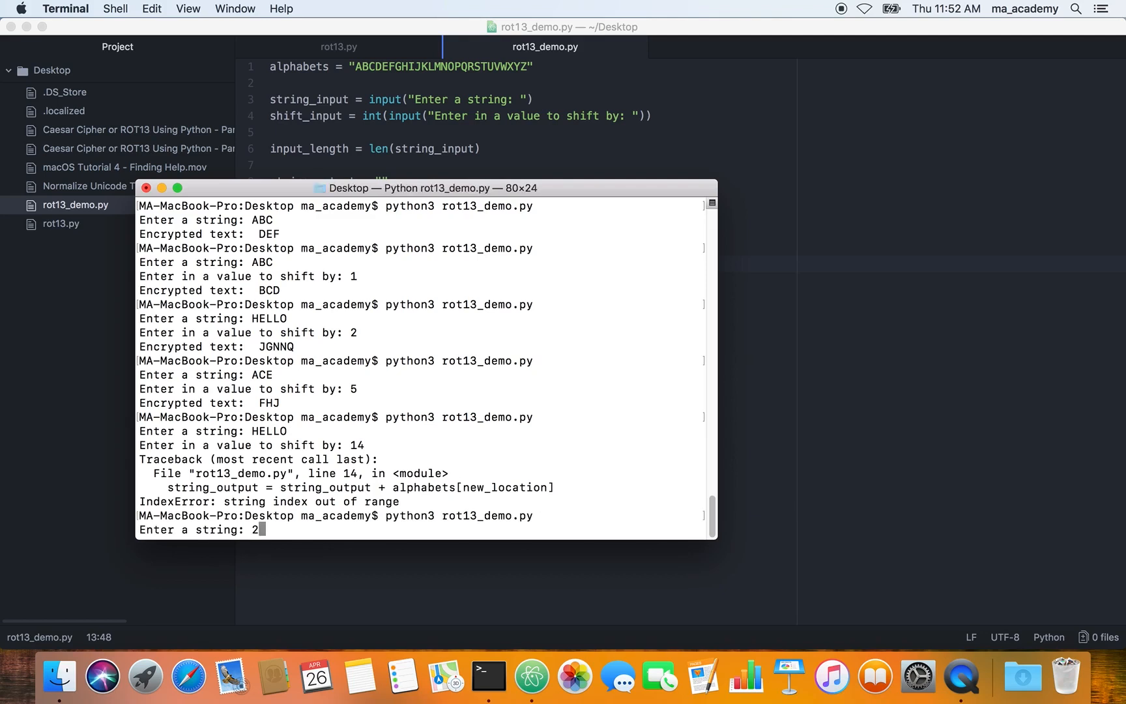
text(5)
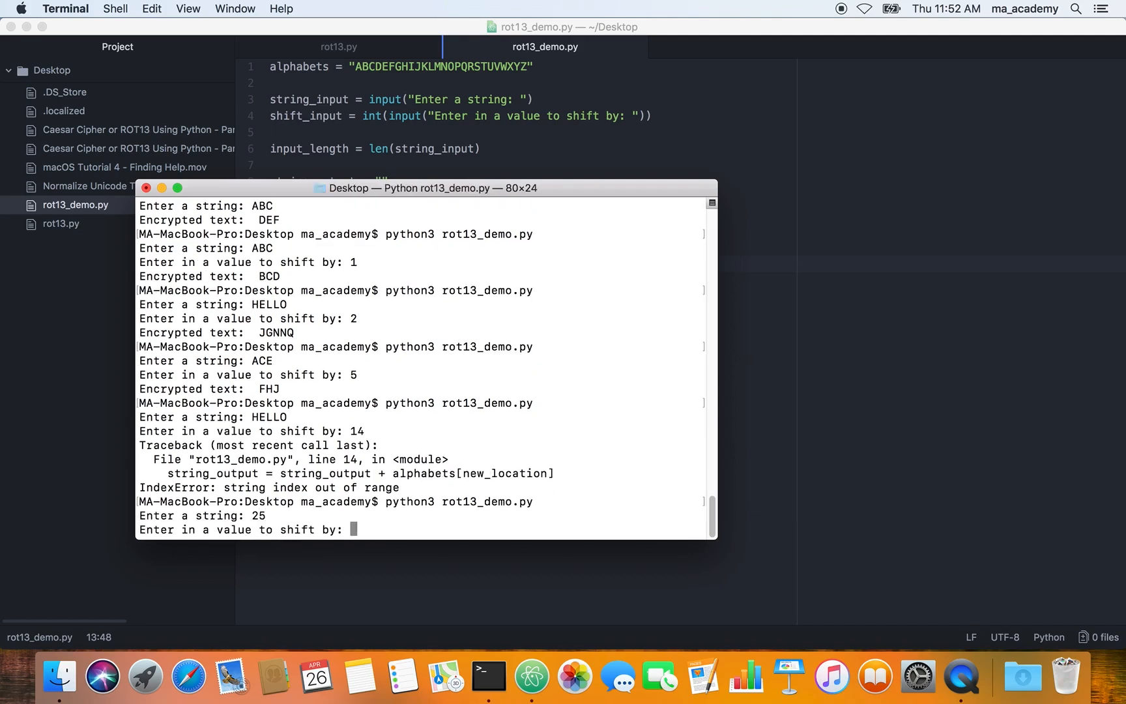
text(25)
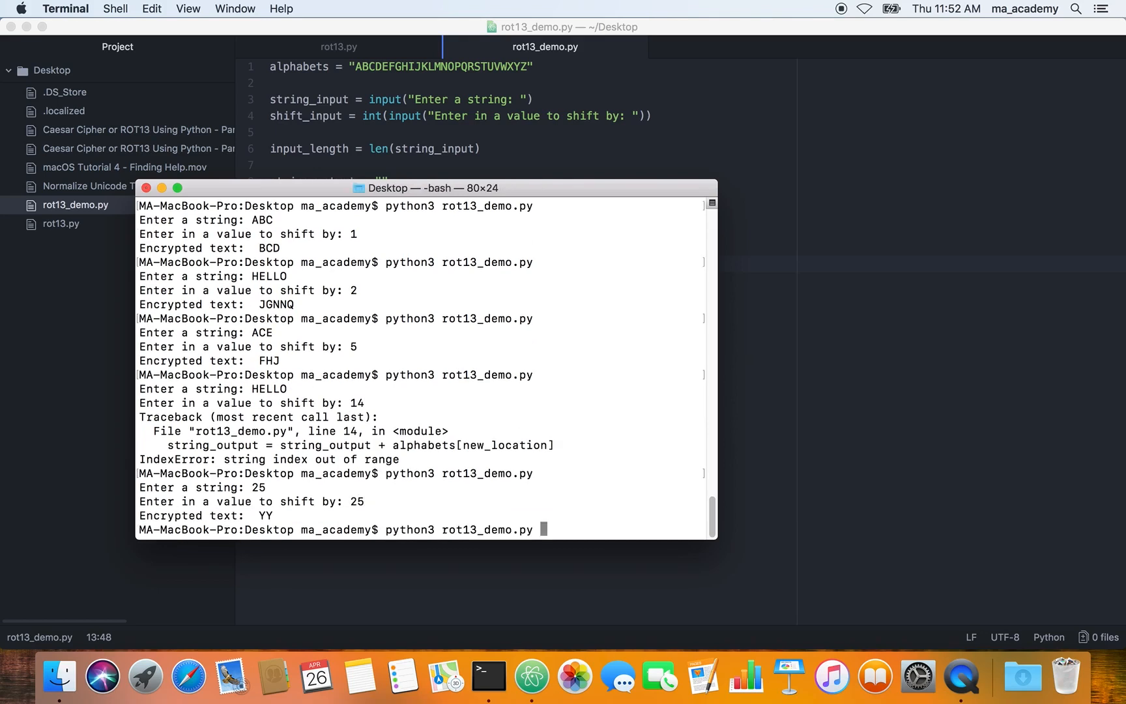
text(HELLO)
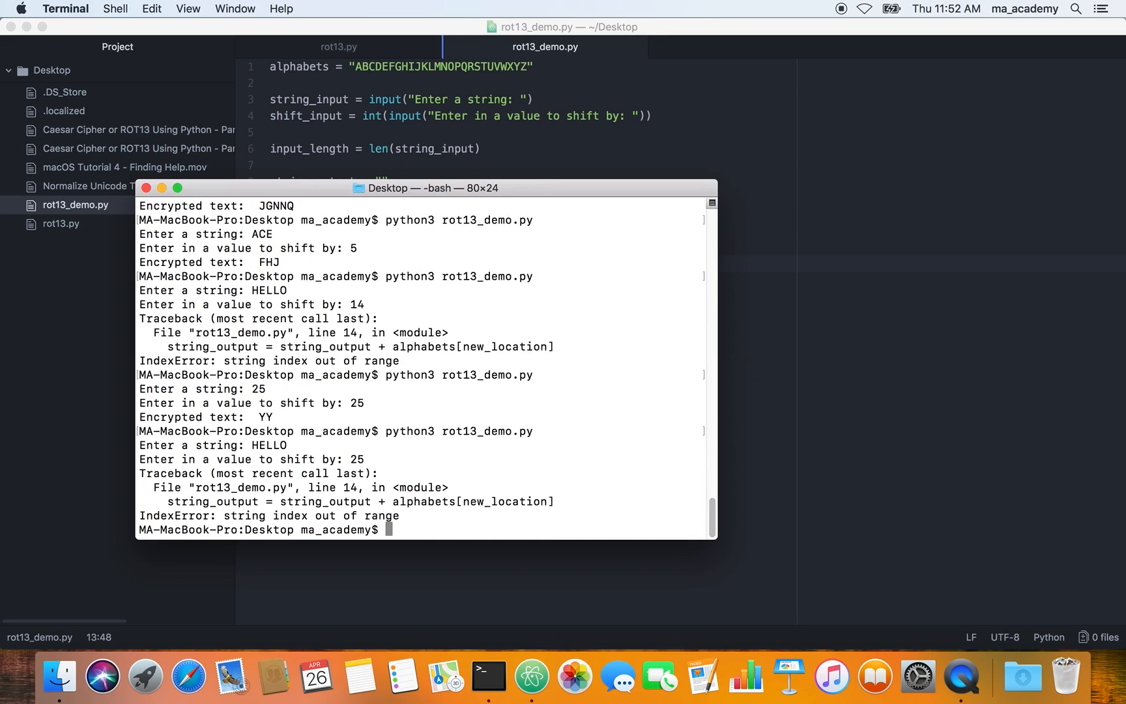
mouse_move(482, 254)
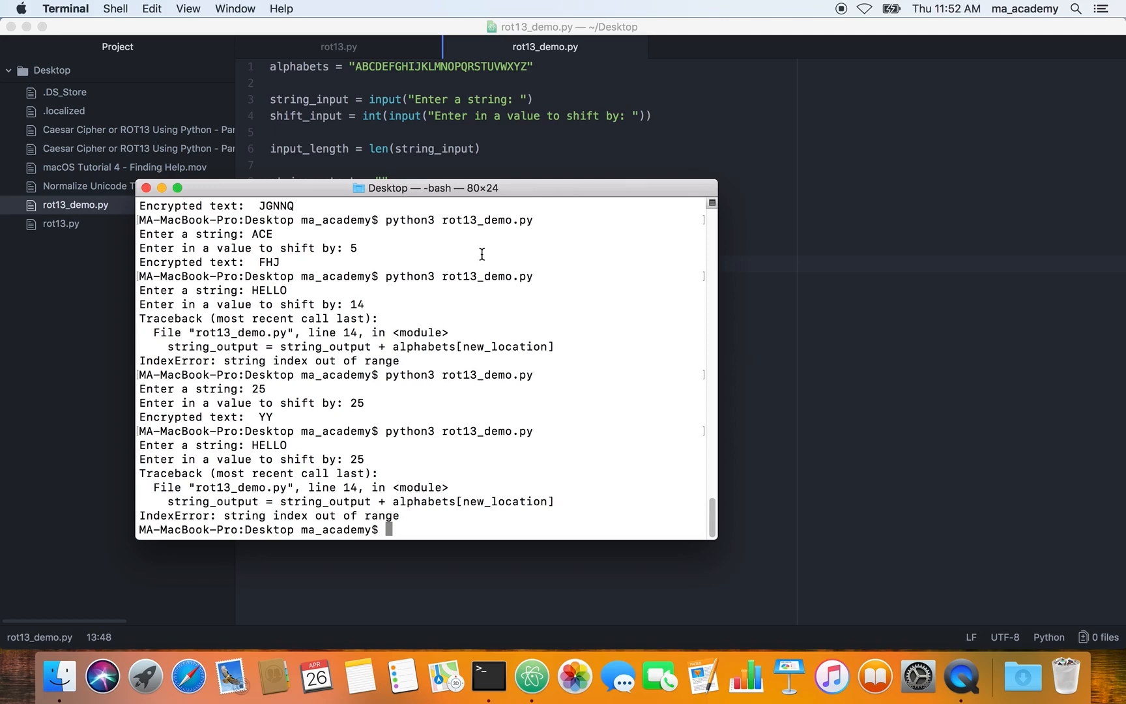
mouse_move(517, 198)
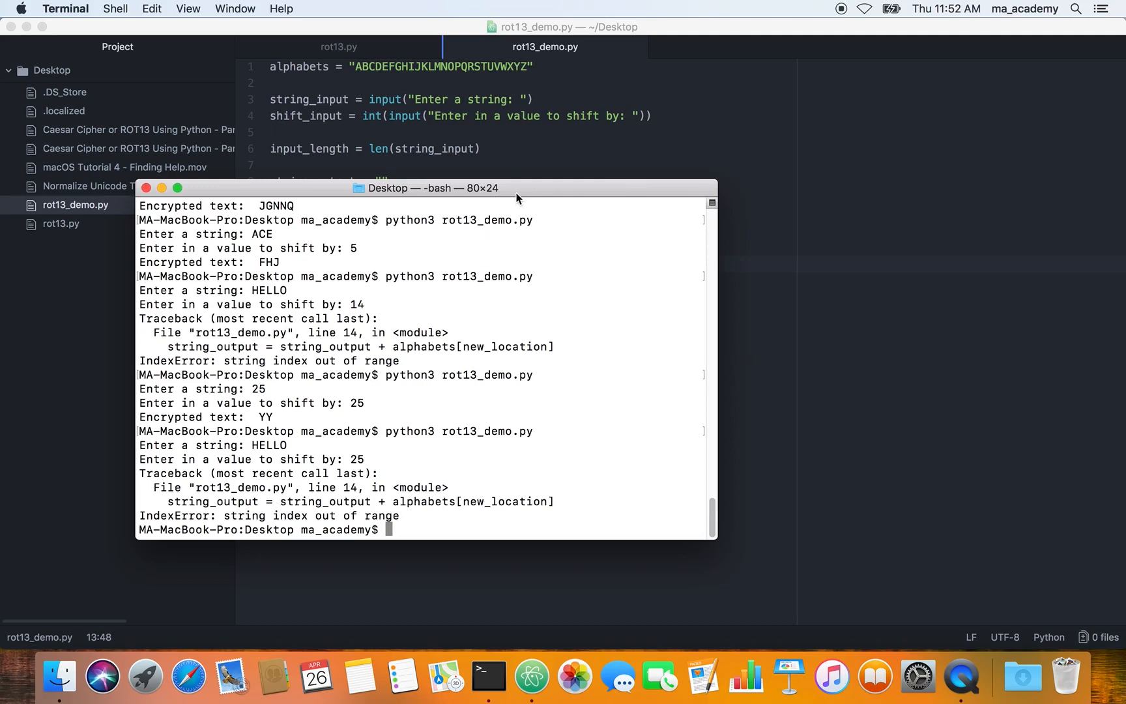
mouse_move(667, 97)
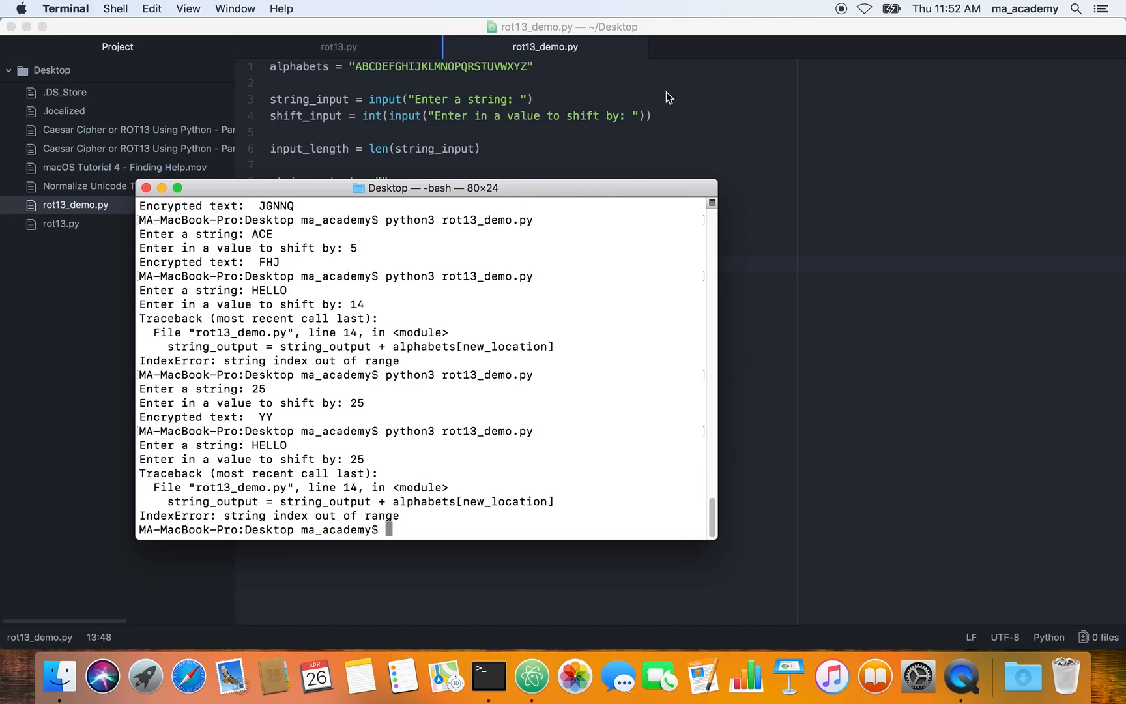